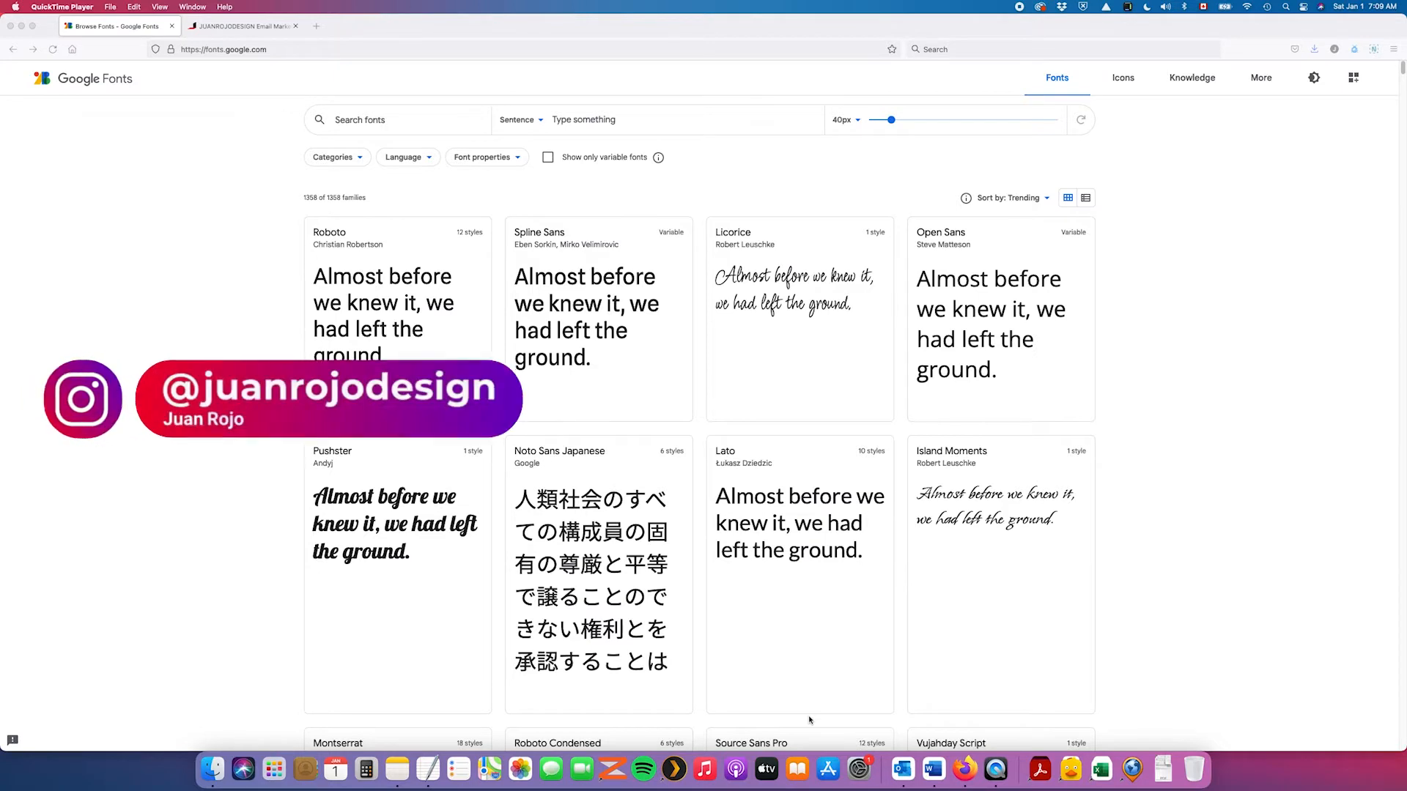
mouse_move(1070, 645)
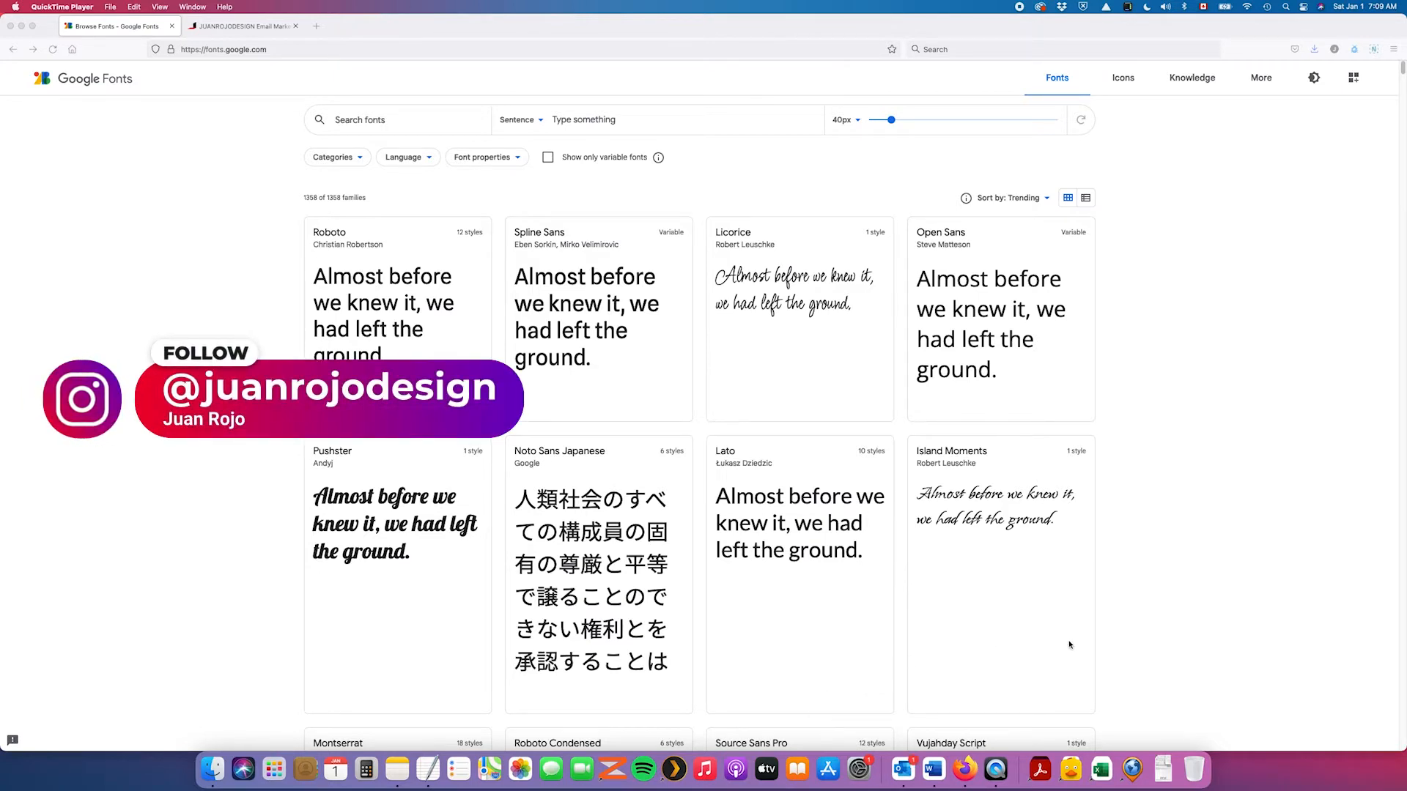
mouse_move(1124, 650)
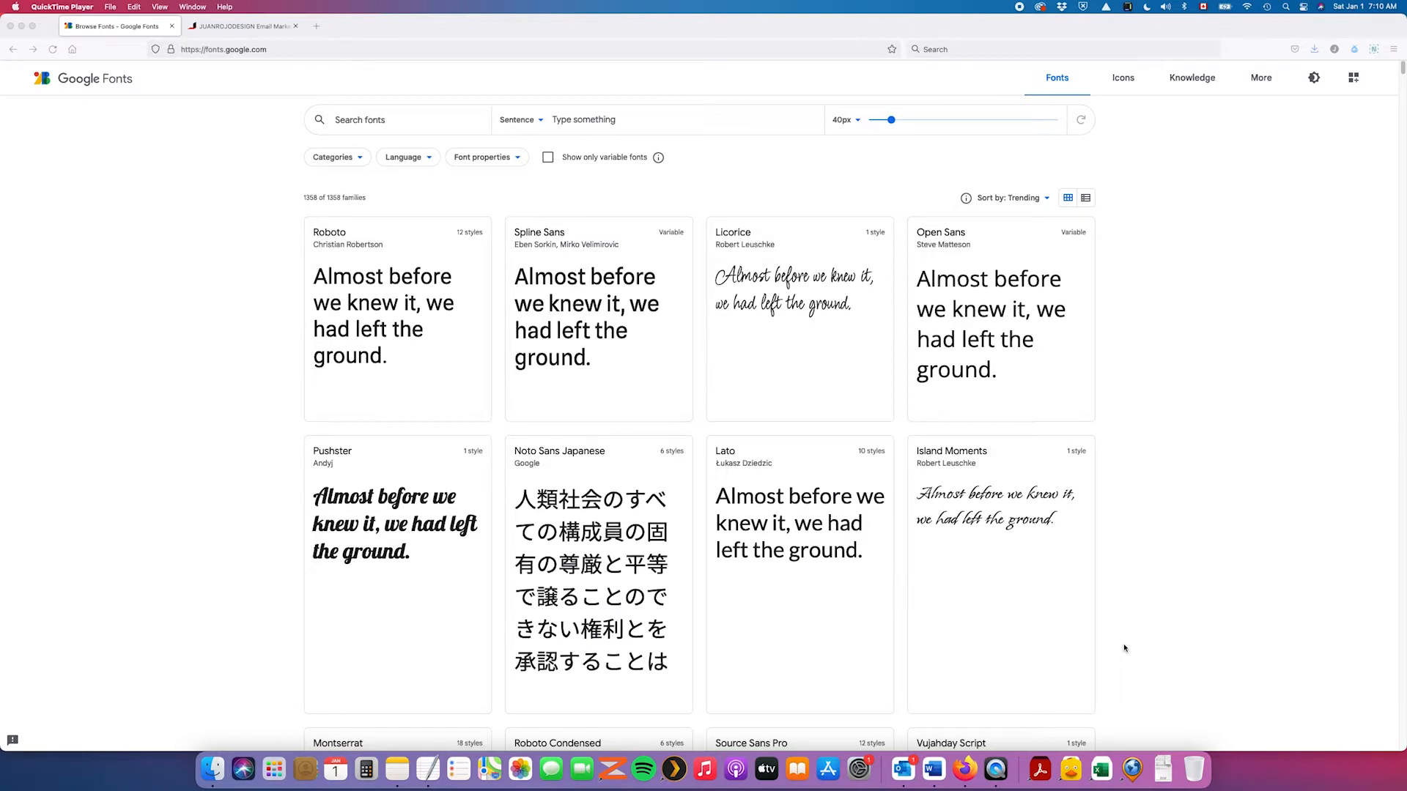
mouse_move(1166, 611)
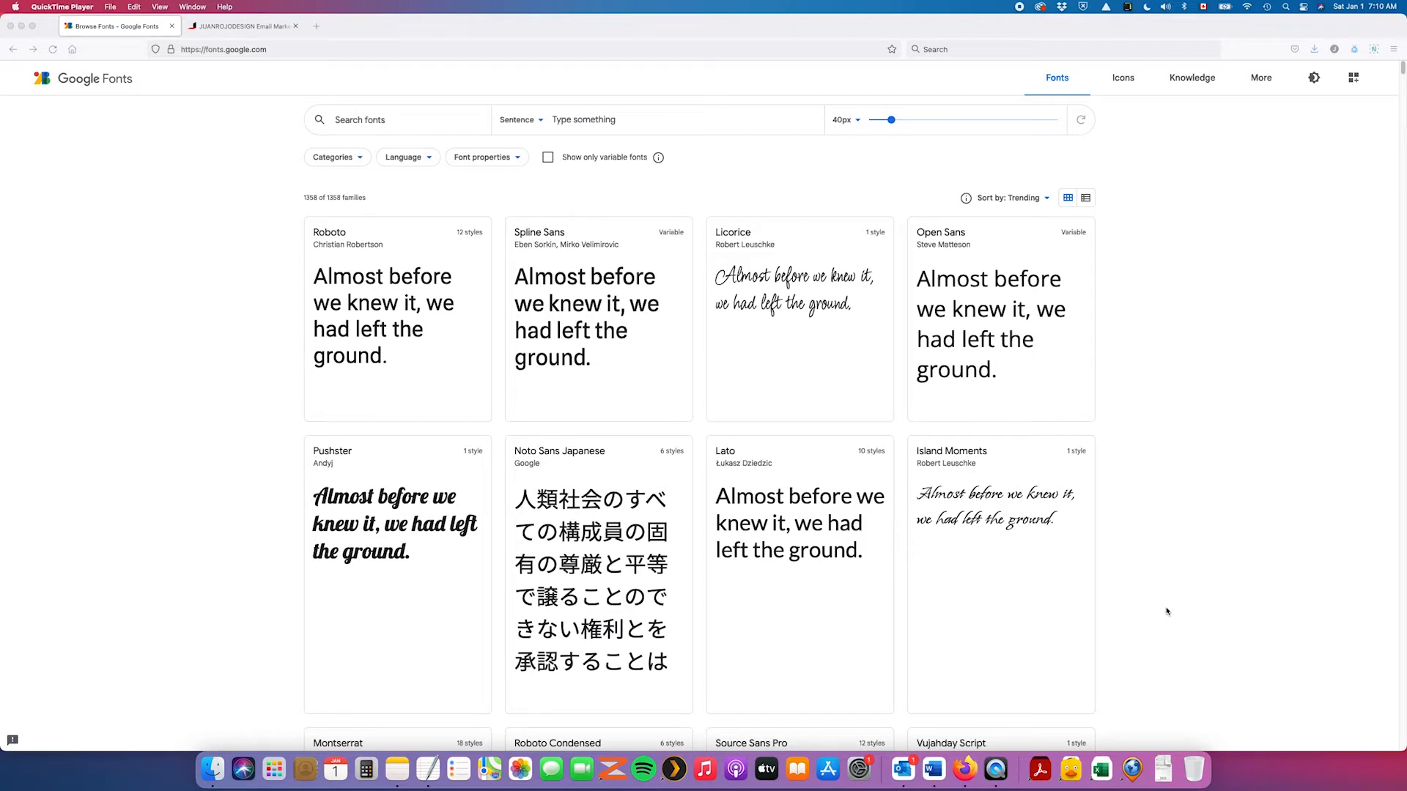
mouse_move(300, 546)
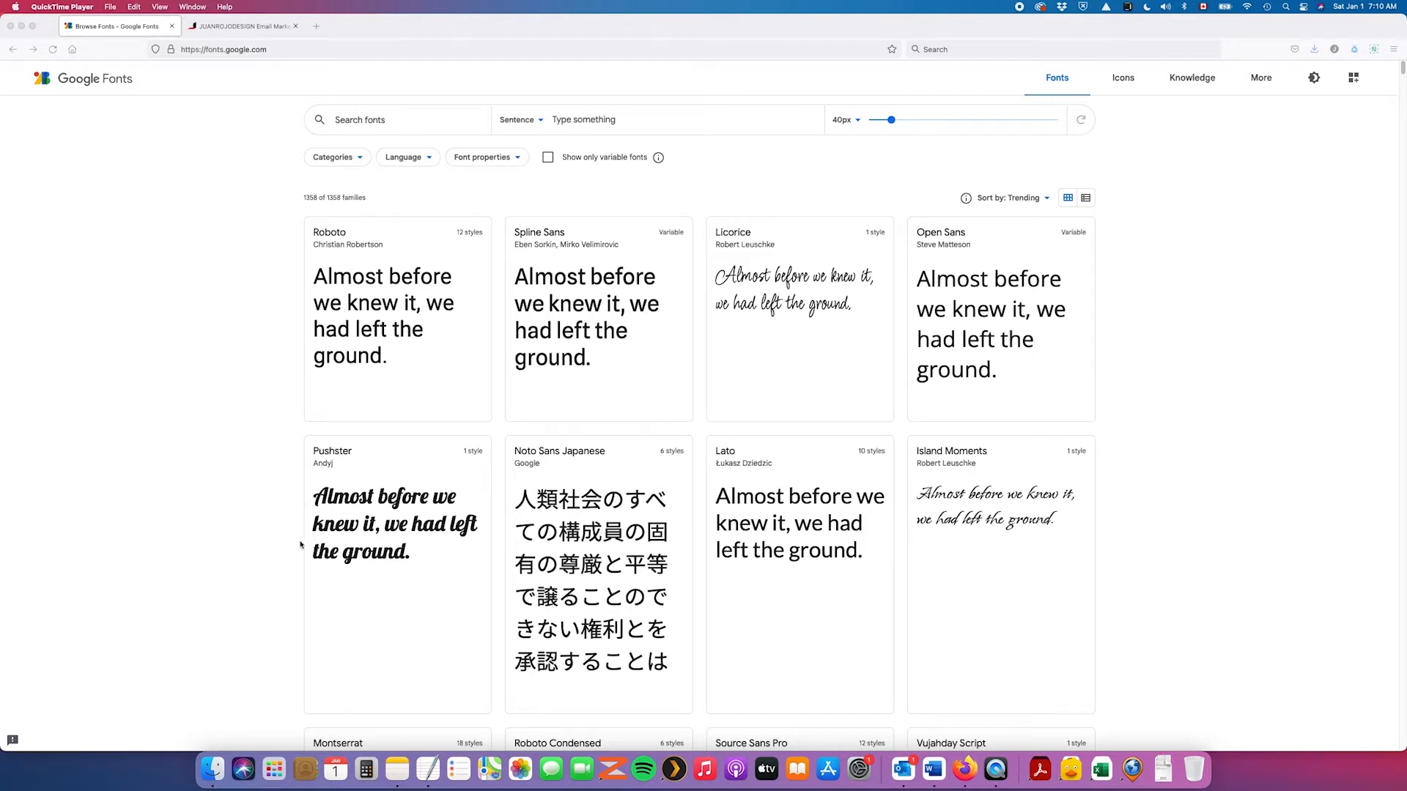
mouse_move(158, 236)
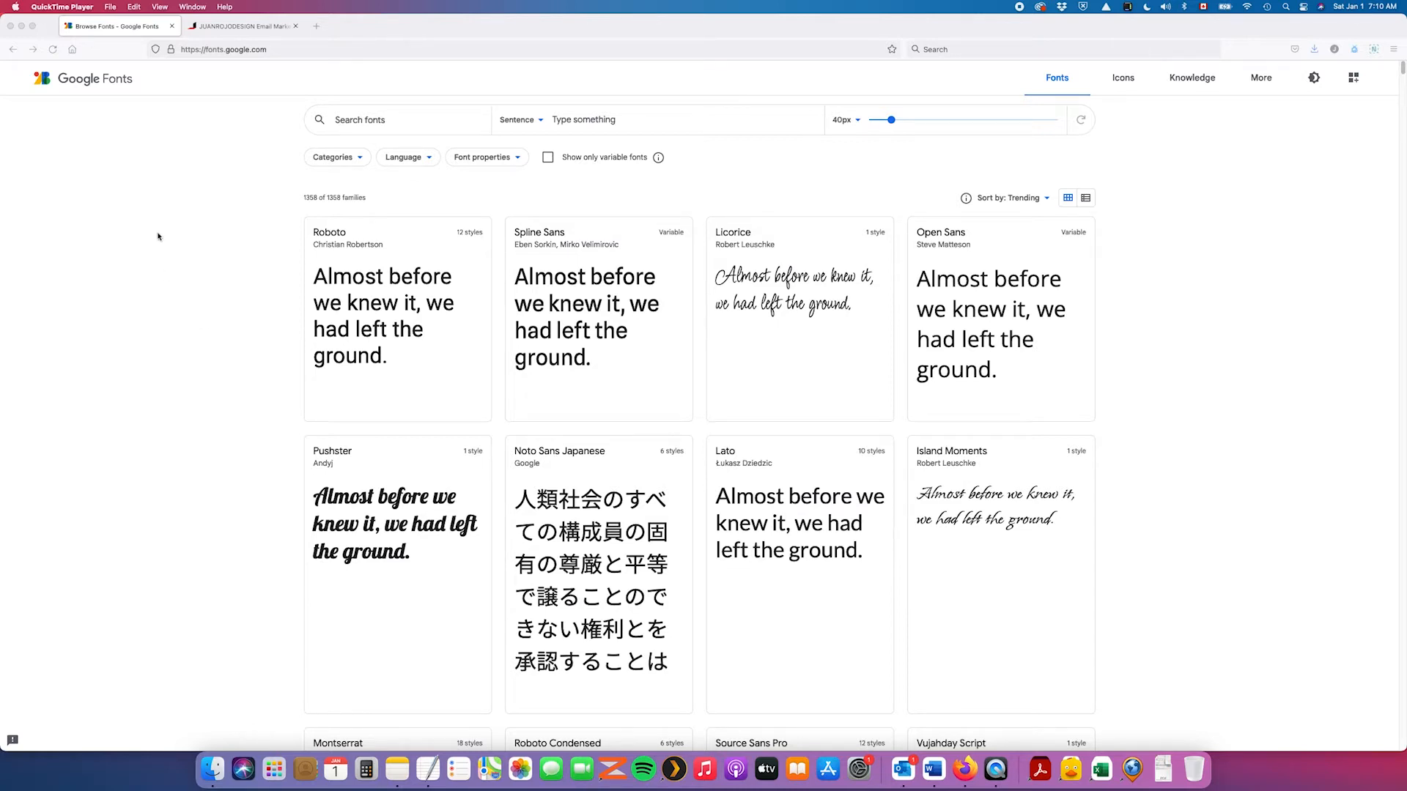
mouse_move(276, 181)
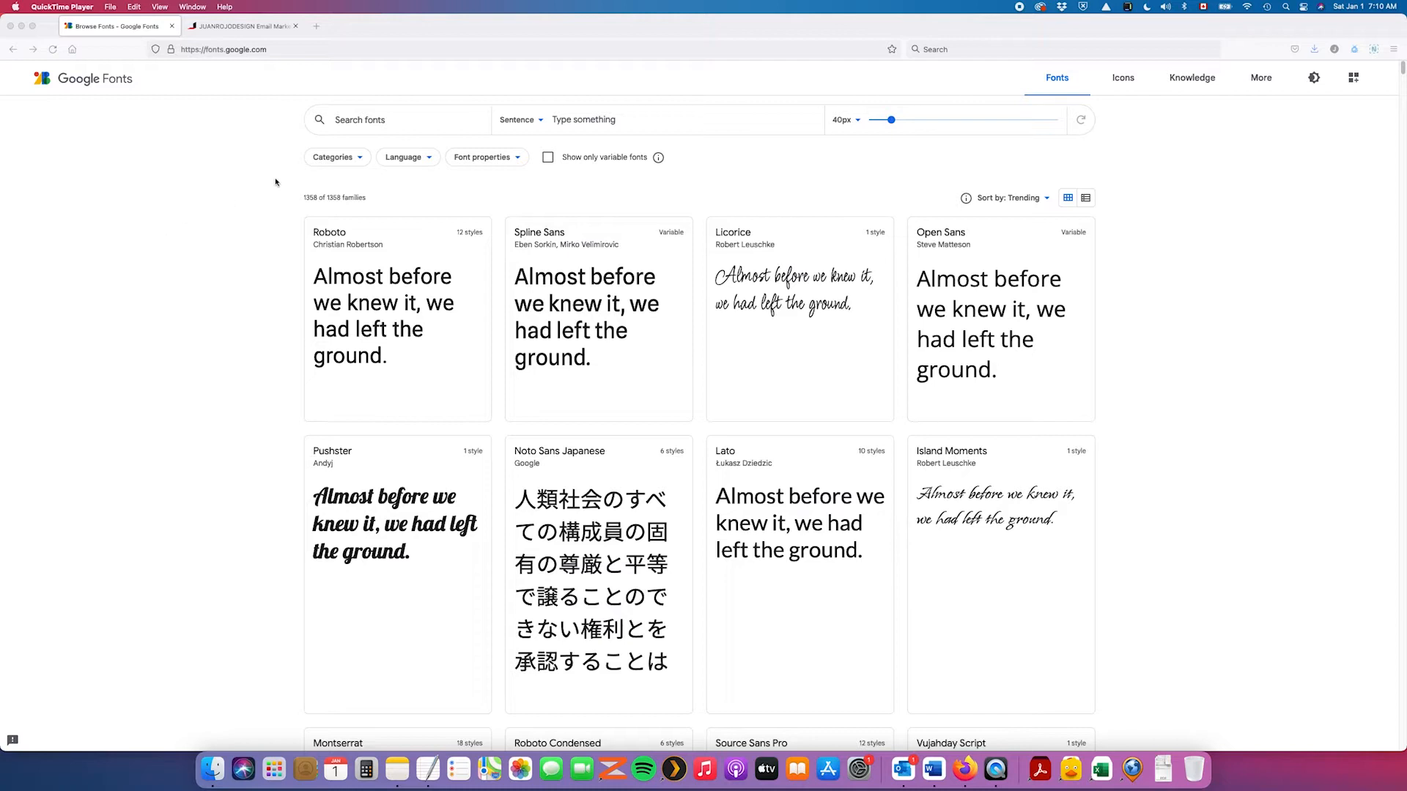
mouse_move(400, 121)
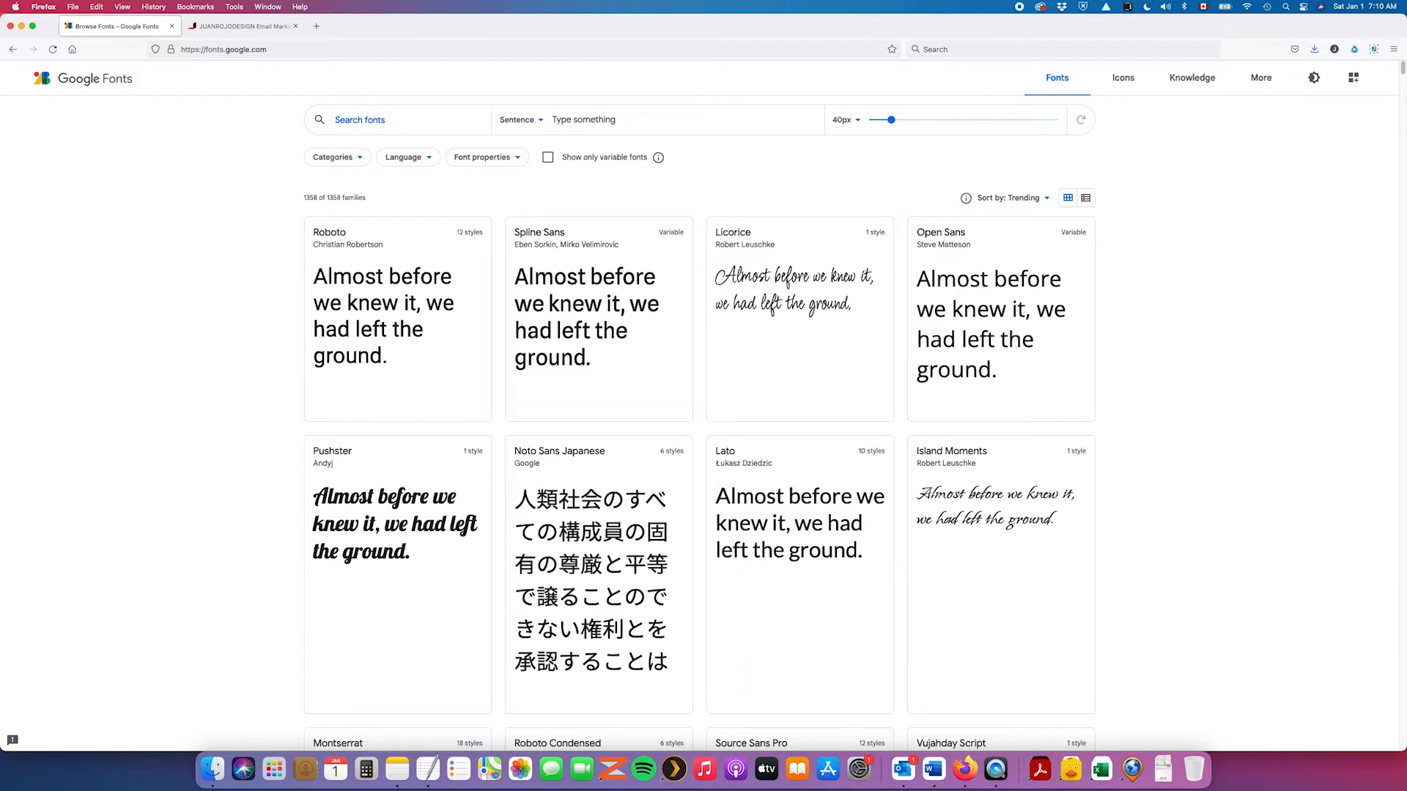
Search Google Fonts for 'Playfair' and open the Playfair Display specimen with its weight and italic styles.
type("Playfair")
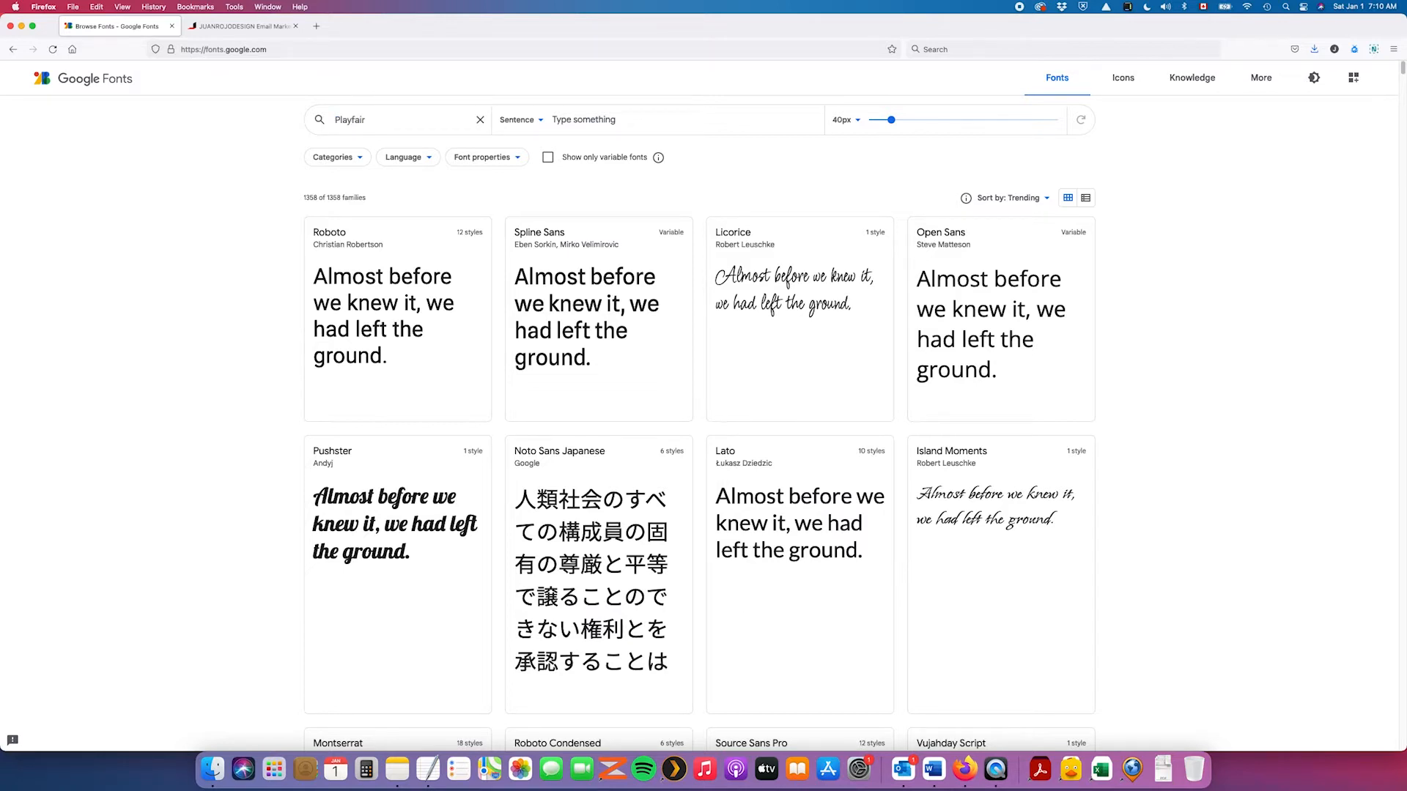
key("Return")
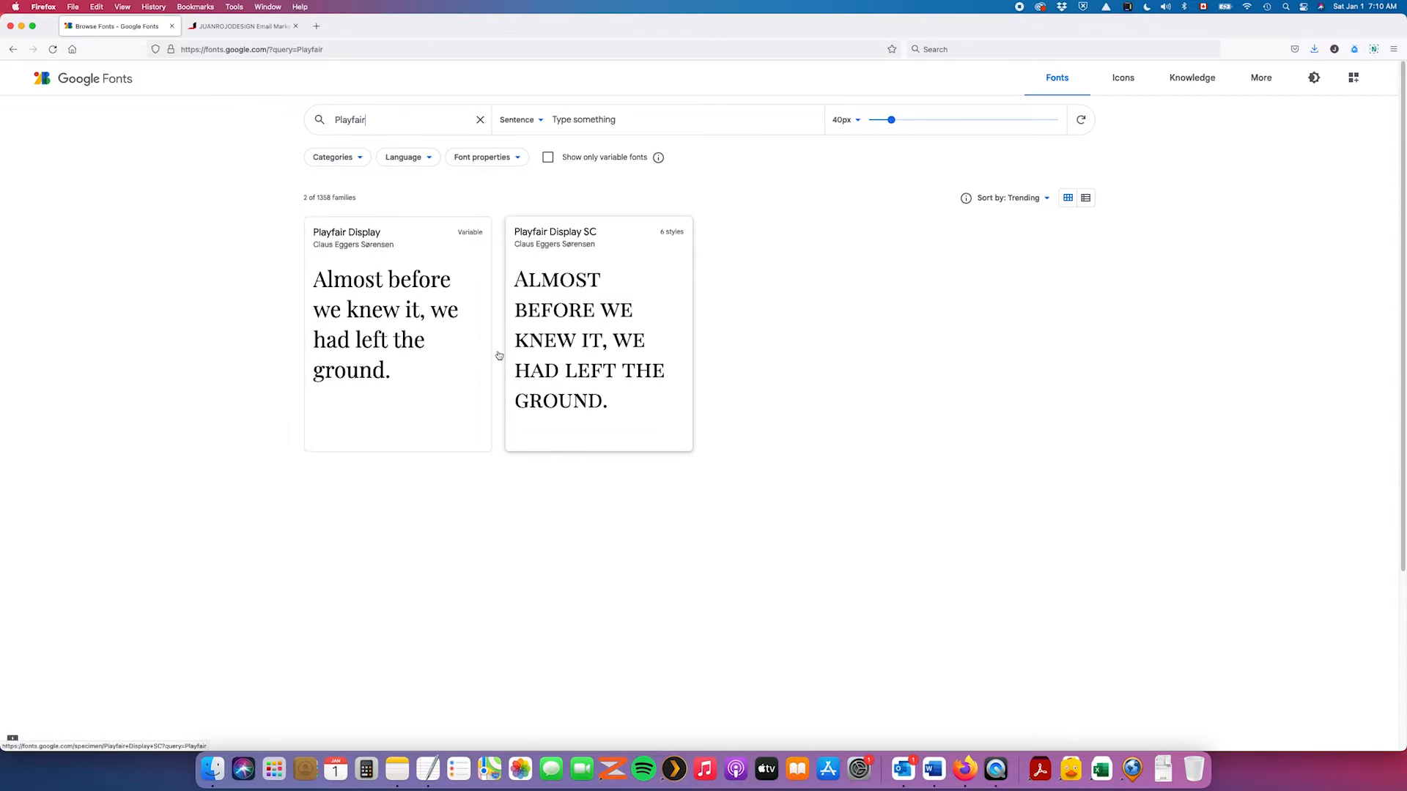
mouse_move(376, 351)
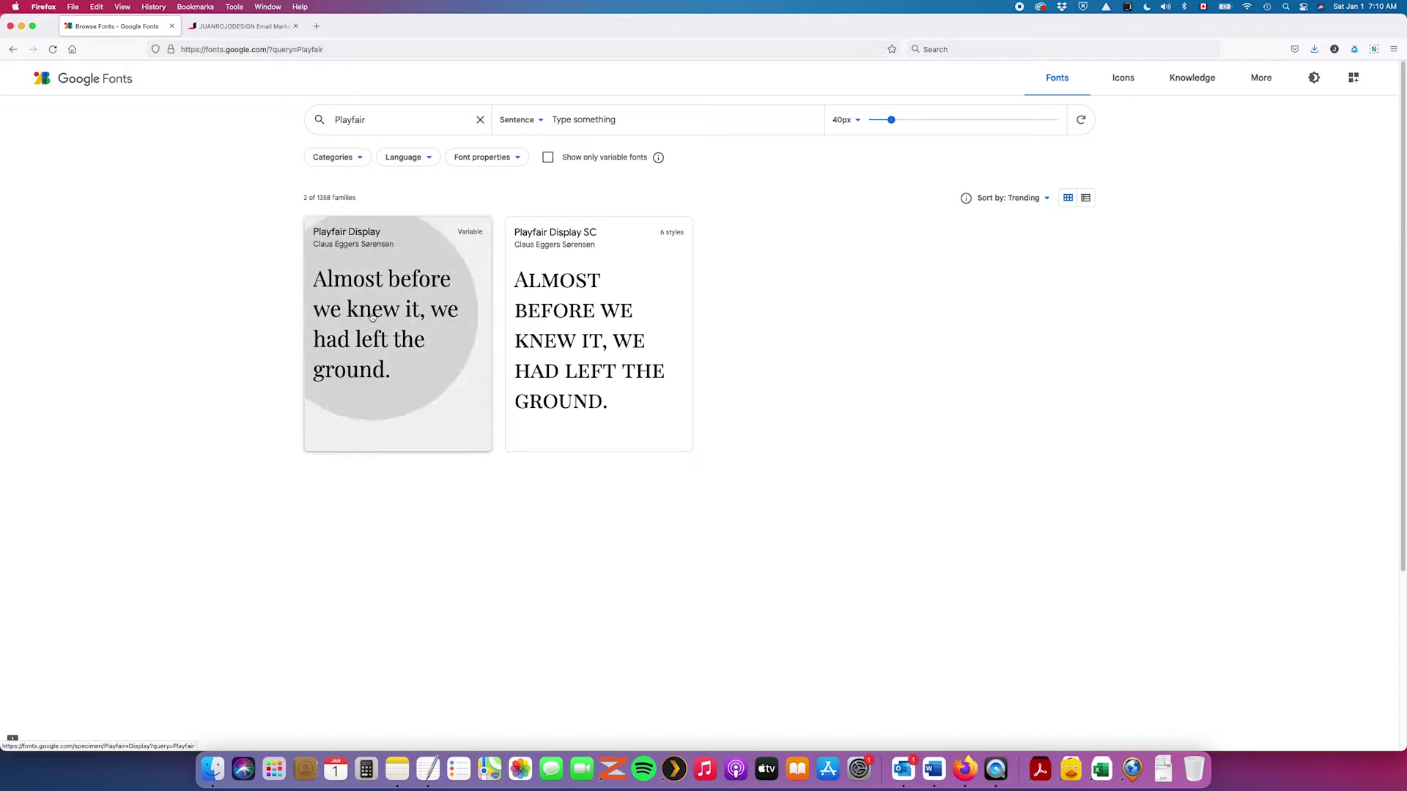
left_click(385, 322)
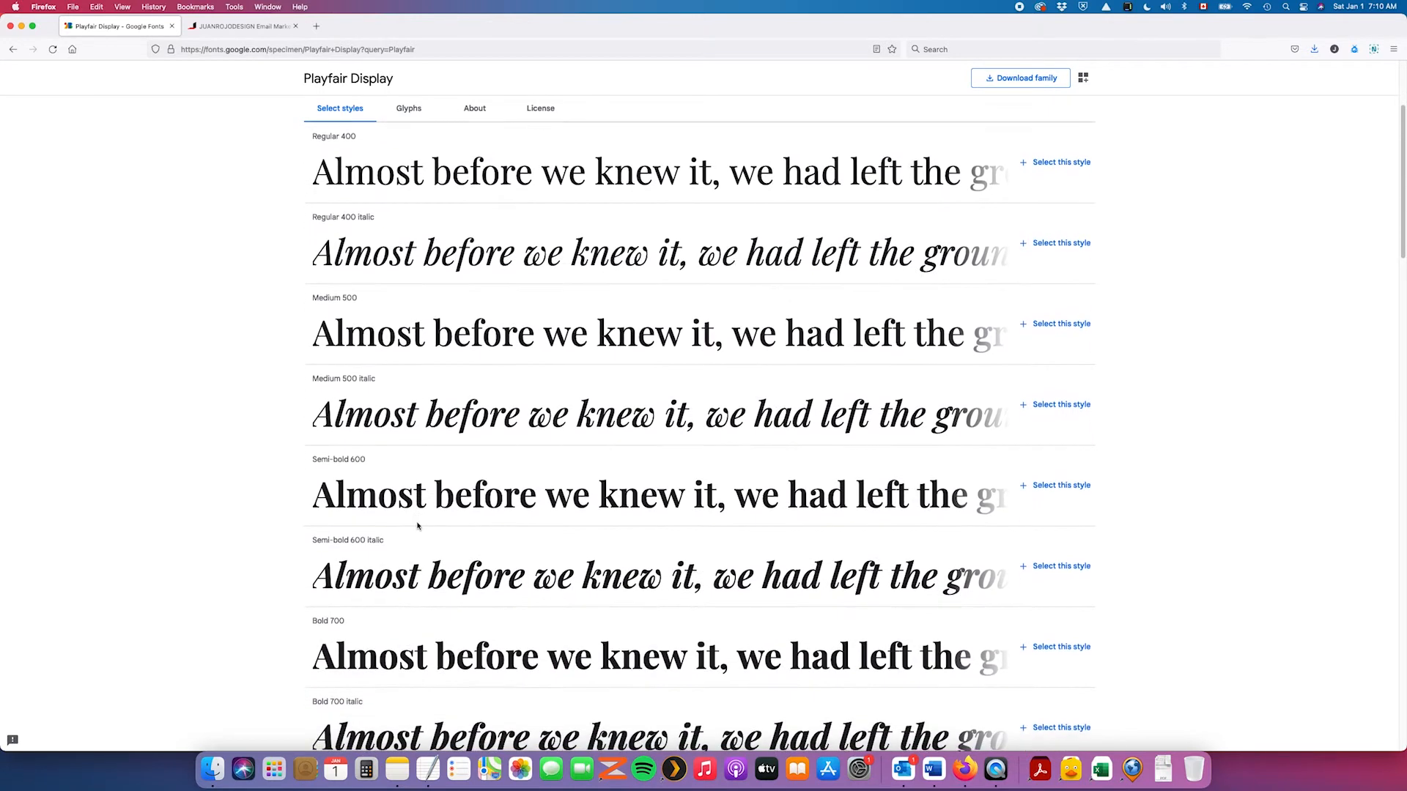
scroll("down", 3)
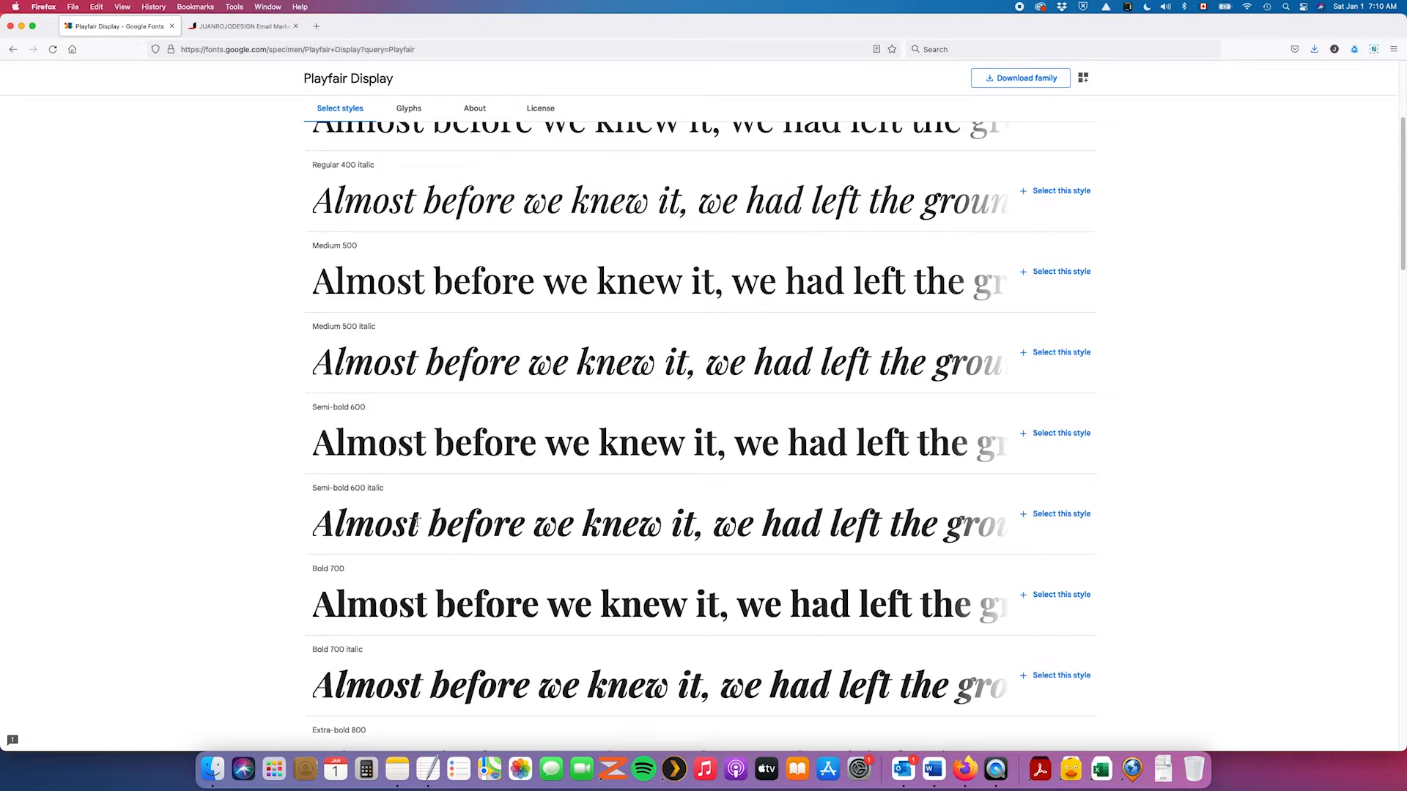
mouse_move(938, 645)
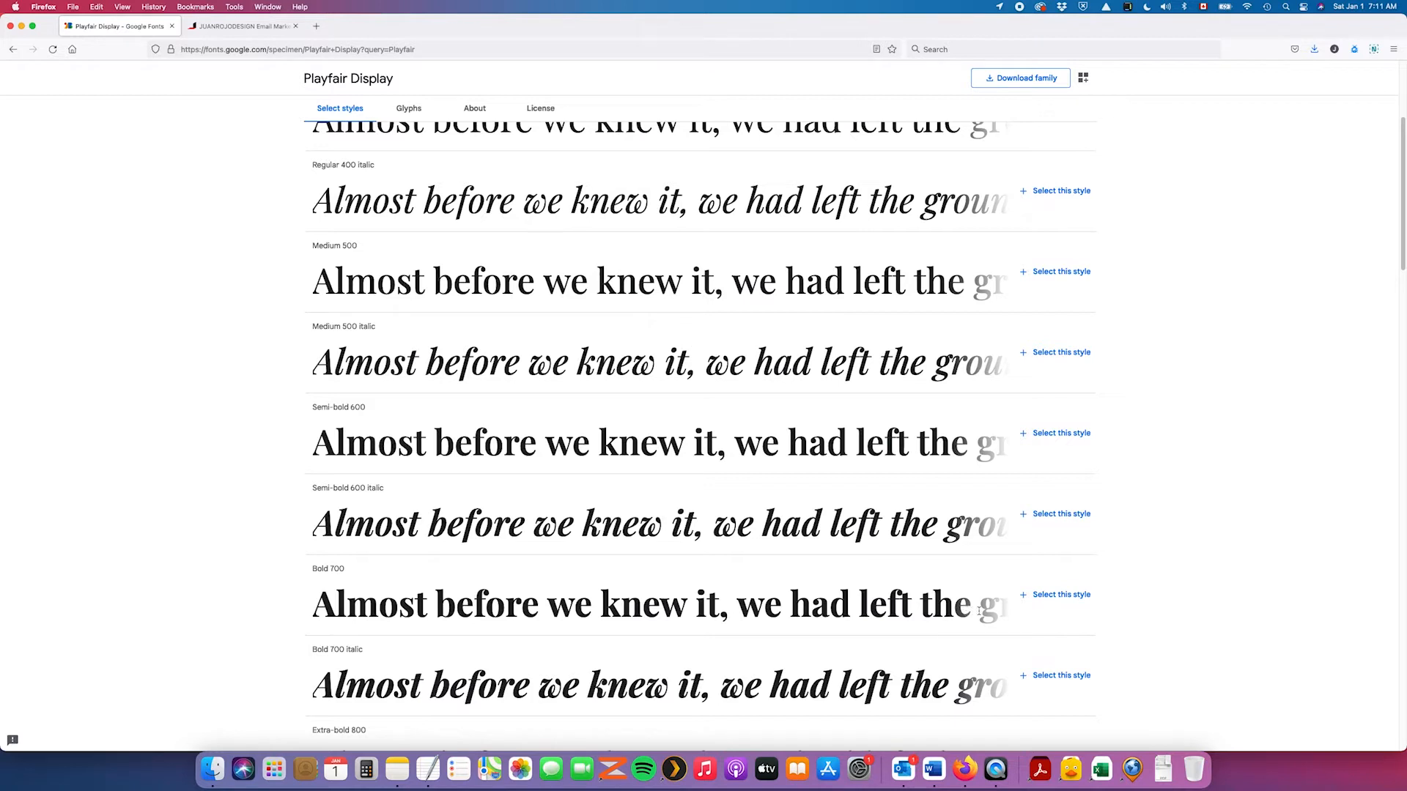
mouse_move(1070, 602)
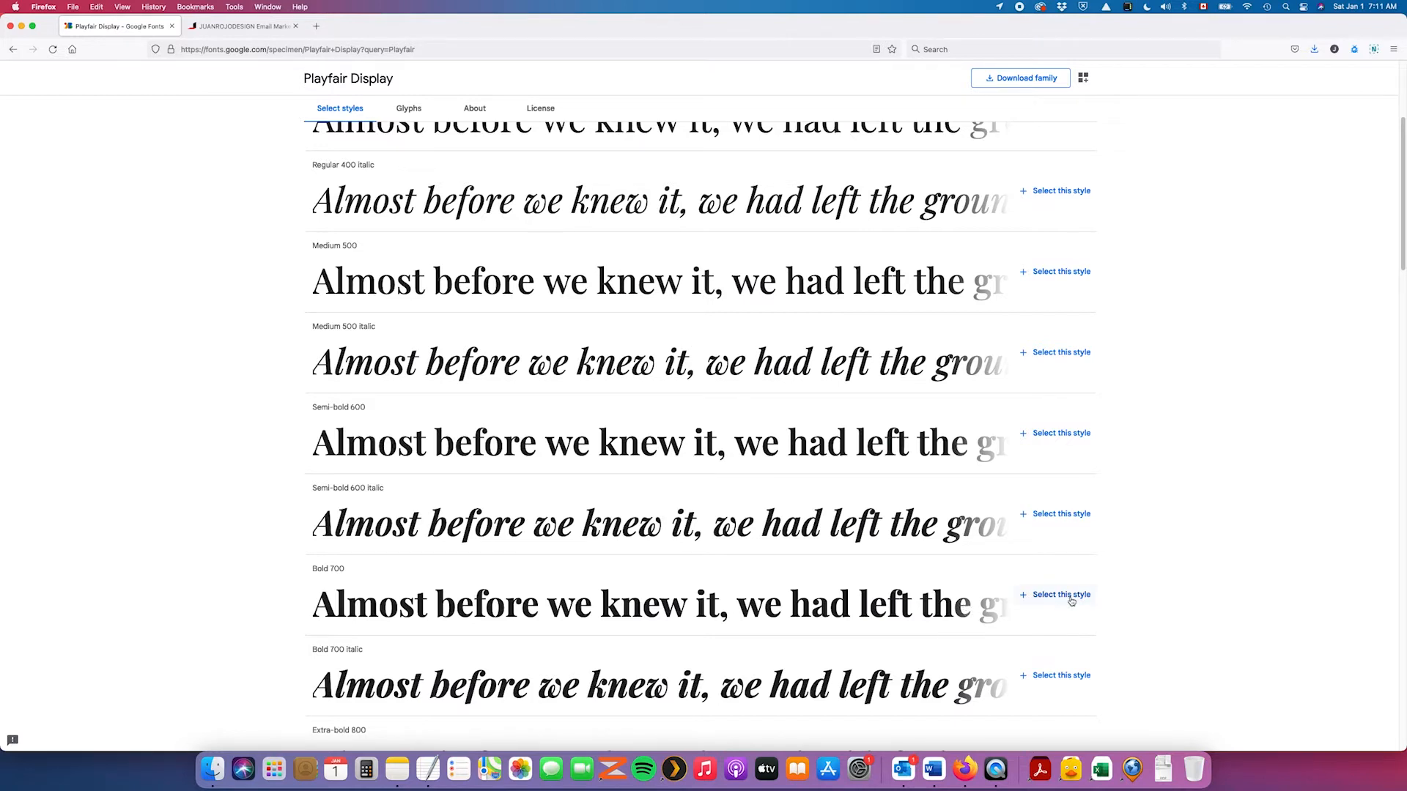
Select the Bold 700 style of Playfair Display to reveal its embed link and CSS.
left_click(1059, 593)
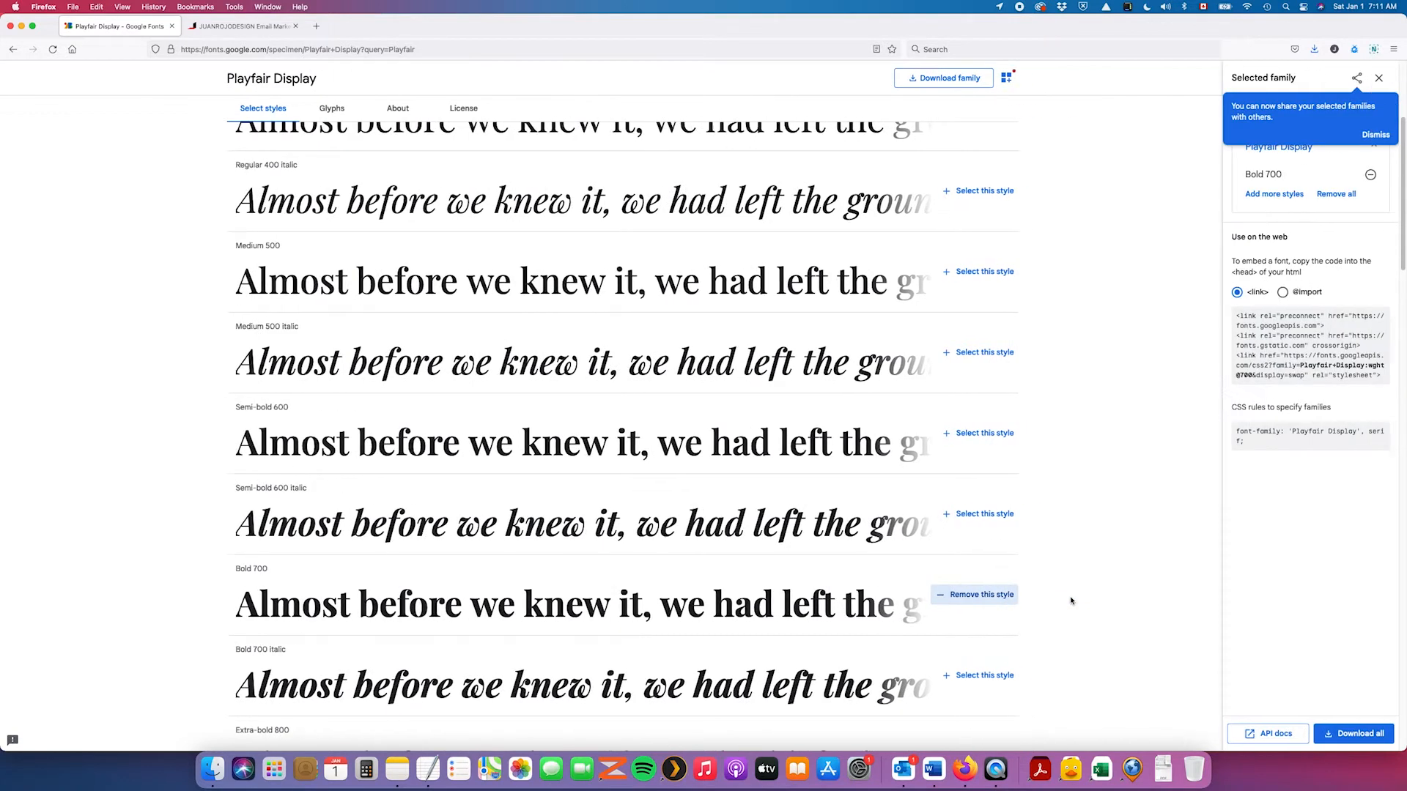
mouse_move(1318, 551)
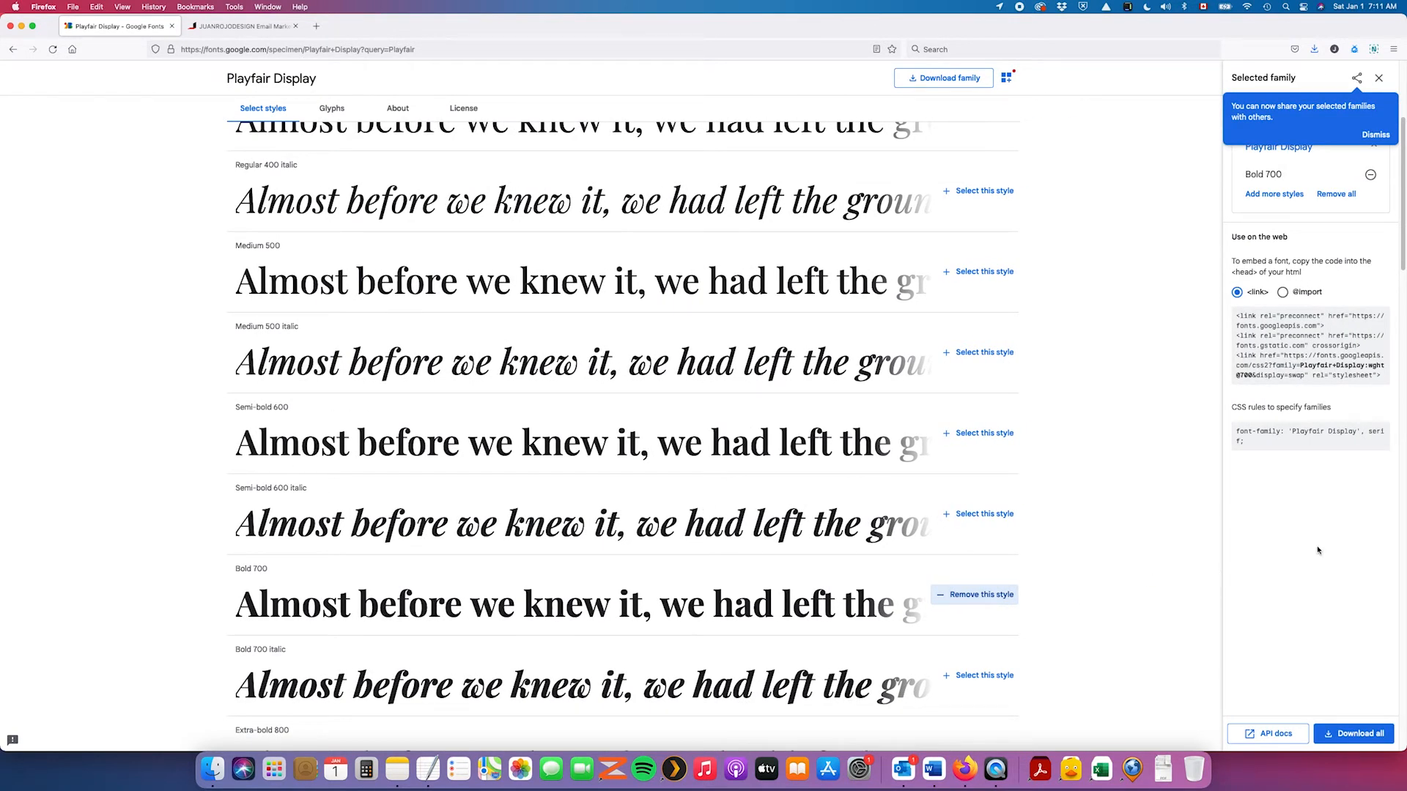
mouse_move(1350, 549)
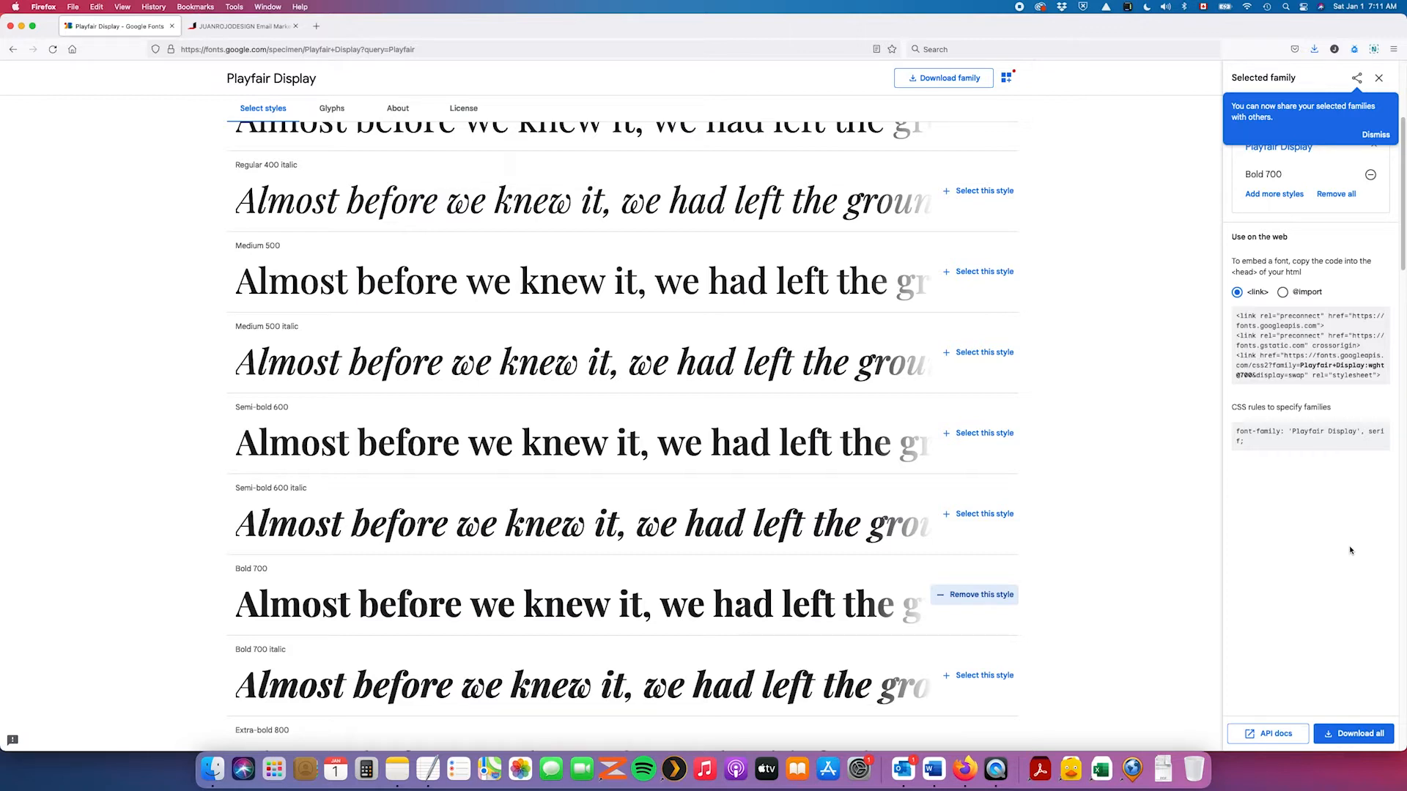
mouse_move(1246, 312)
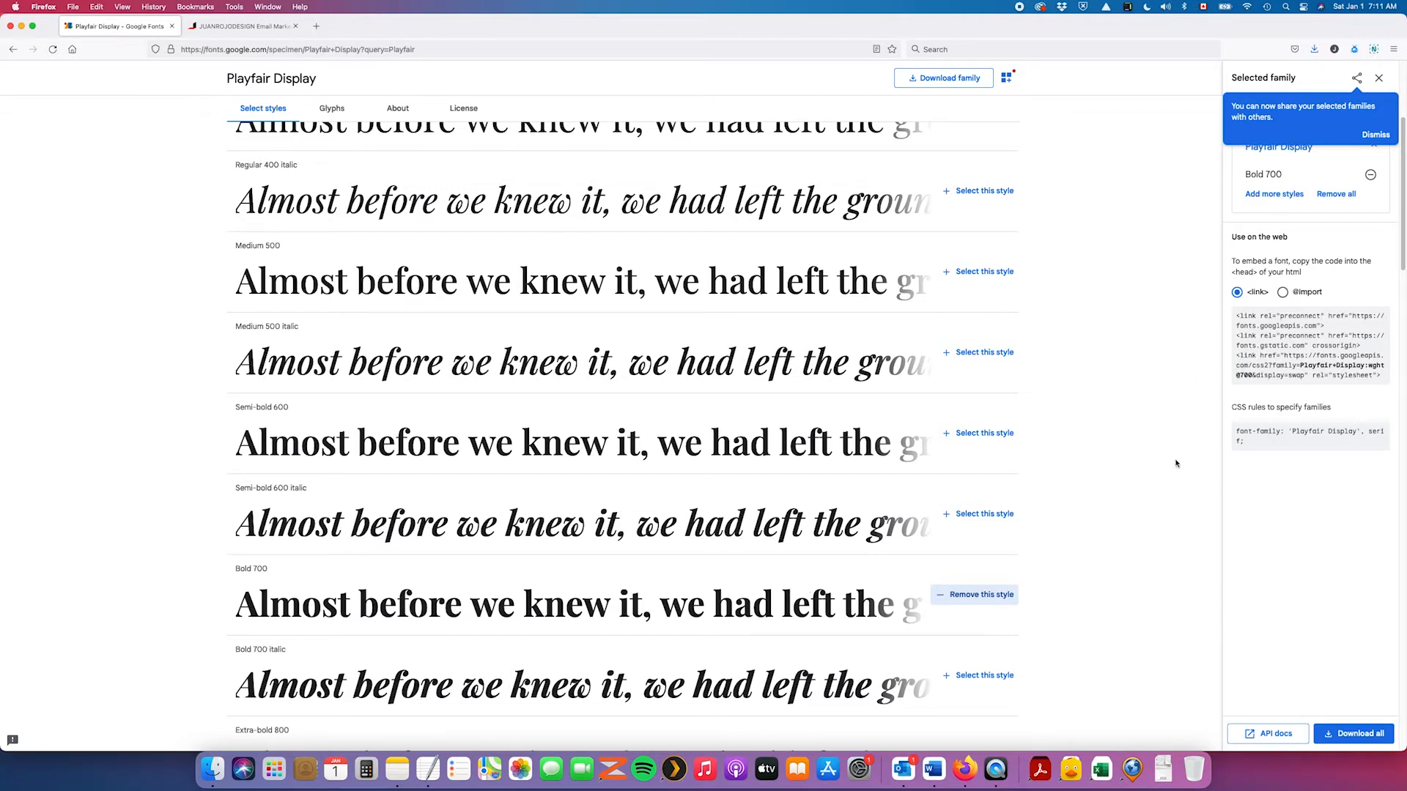
mouse_move(1278, 440)
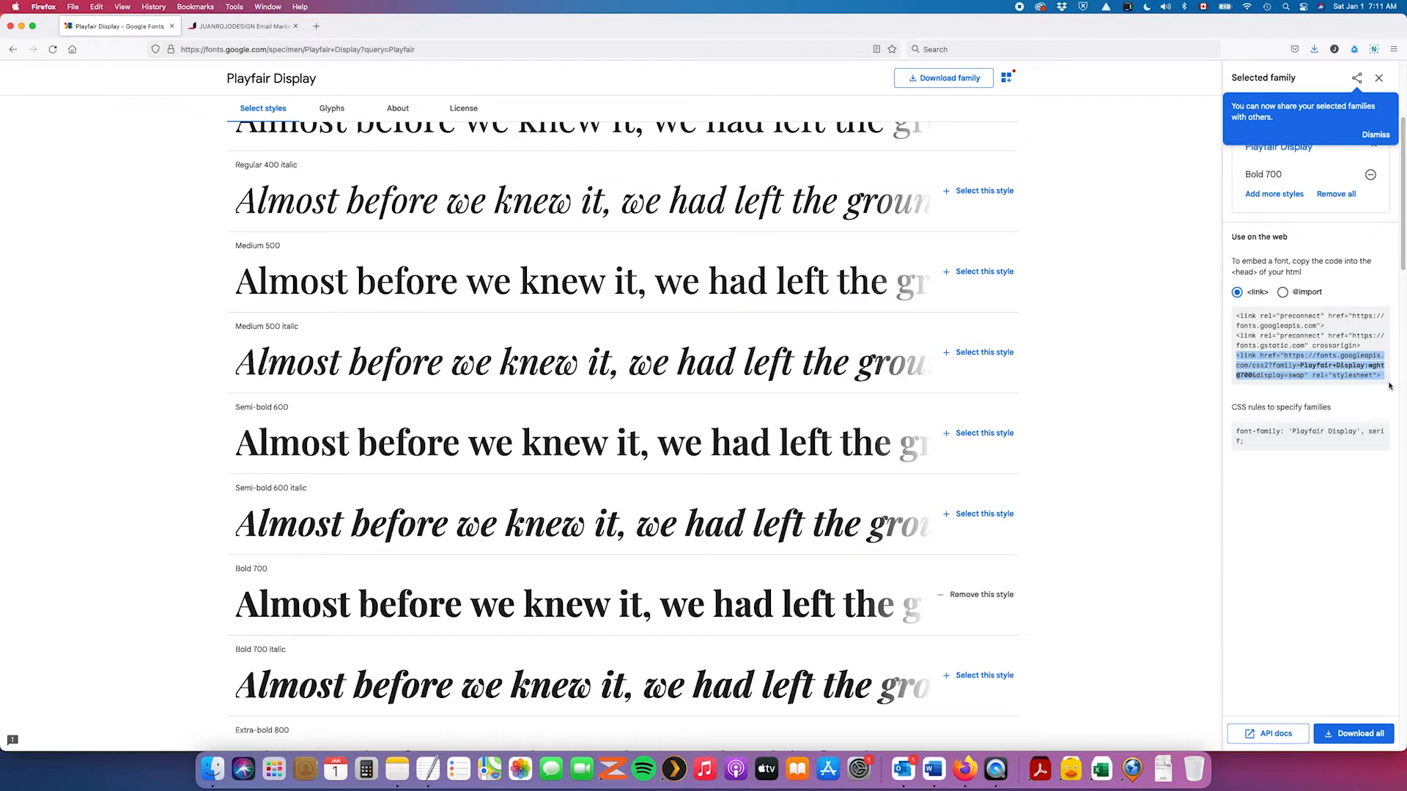
mouse_move(129, 170)
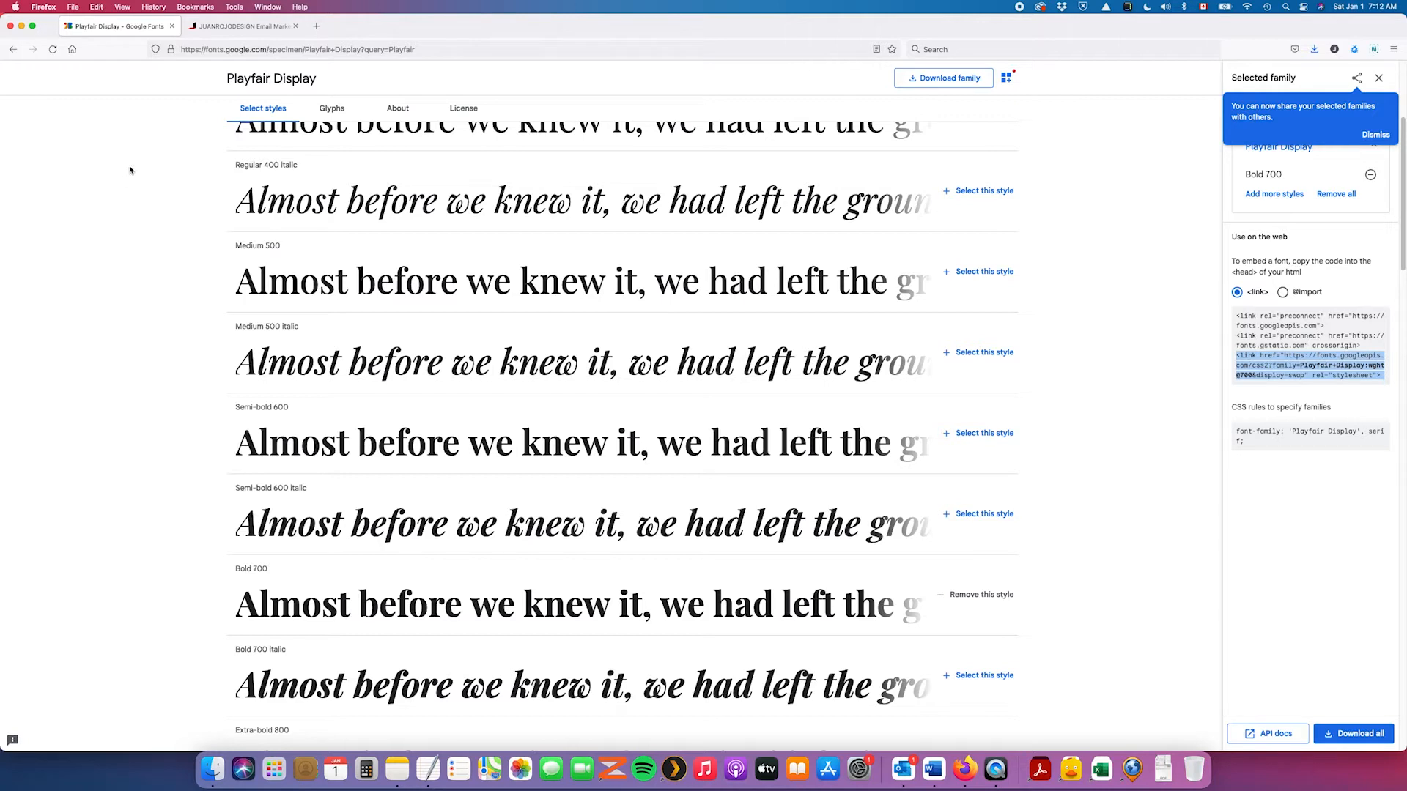
mouse_move(242, 24)
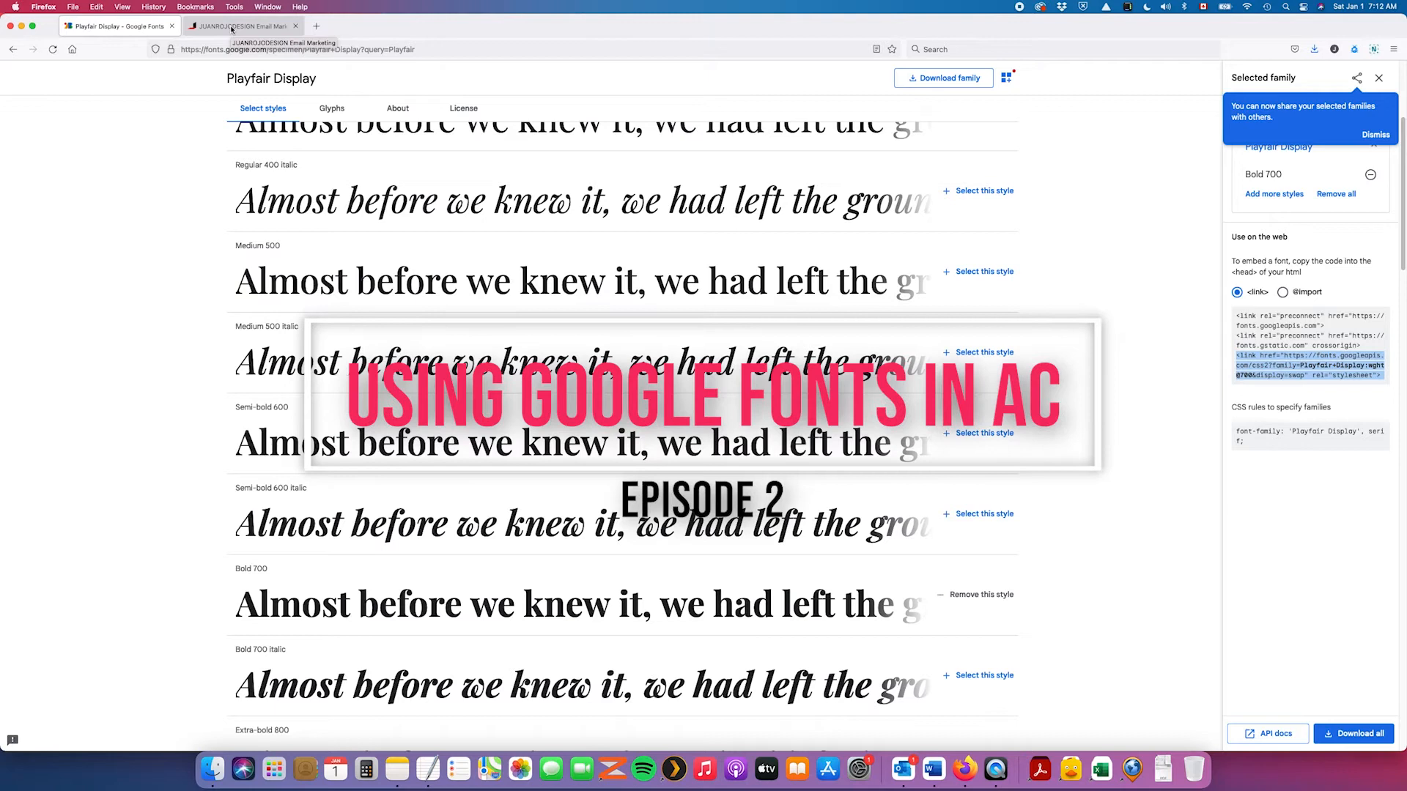
Switch back to the ActiveCampaign email designer showing the Custom Fonts & Styles campaign.
left_click(242, 25)
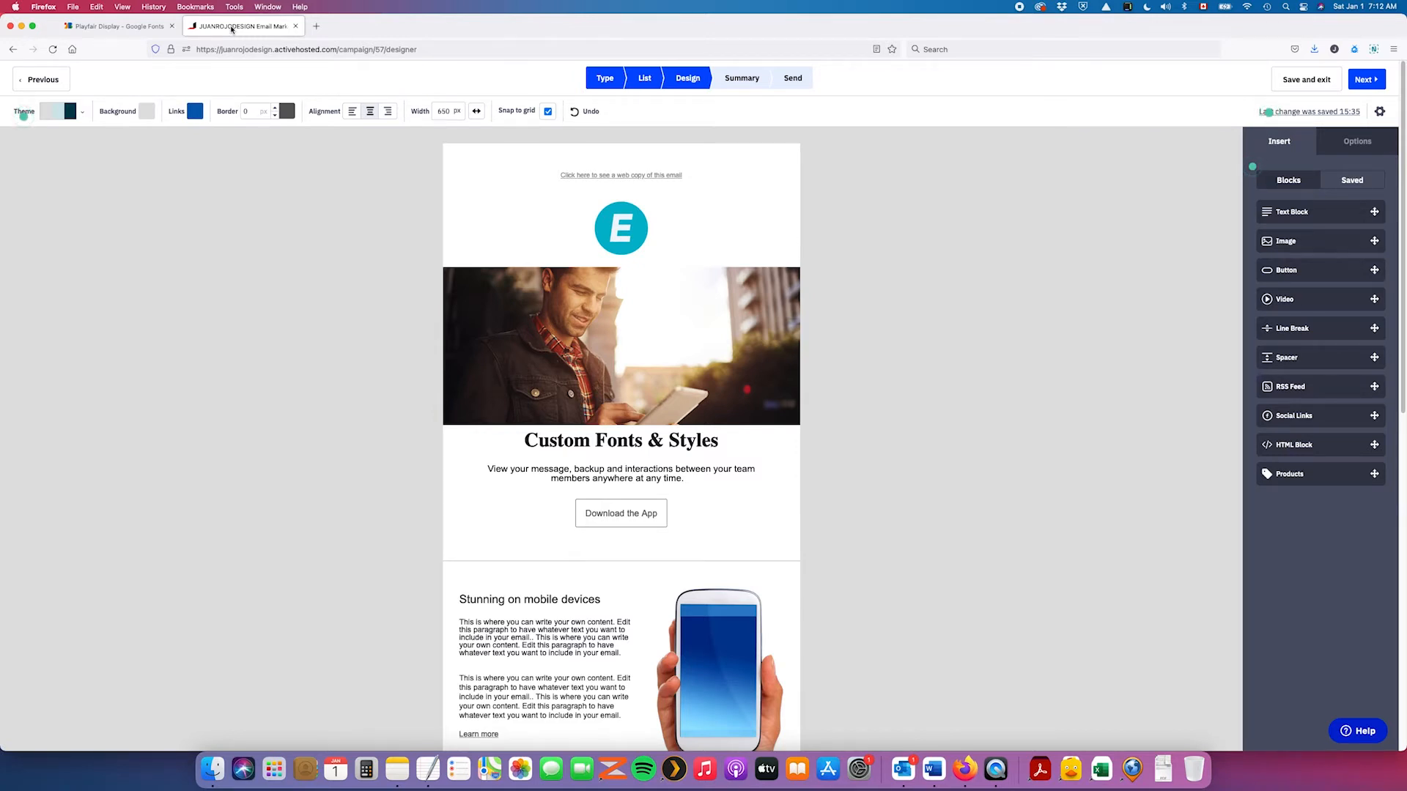
mouse_move(261, 274)
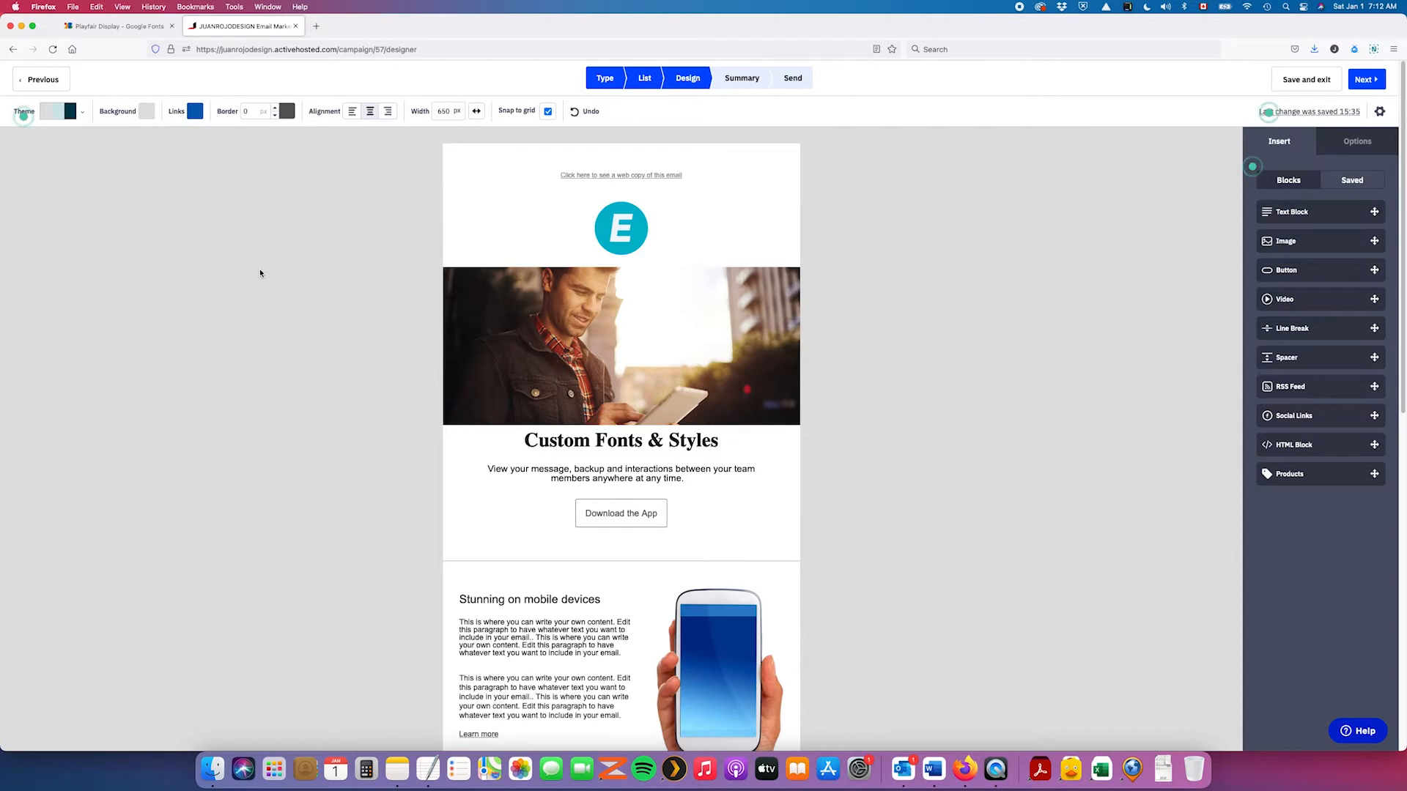
mouse_move(600, 291)
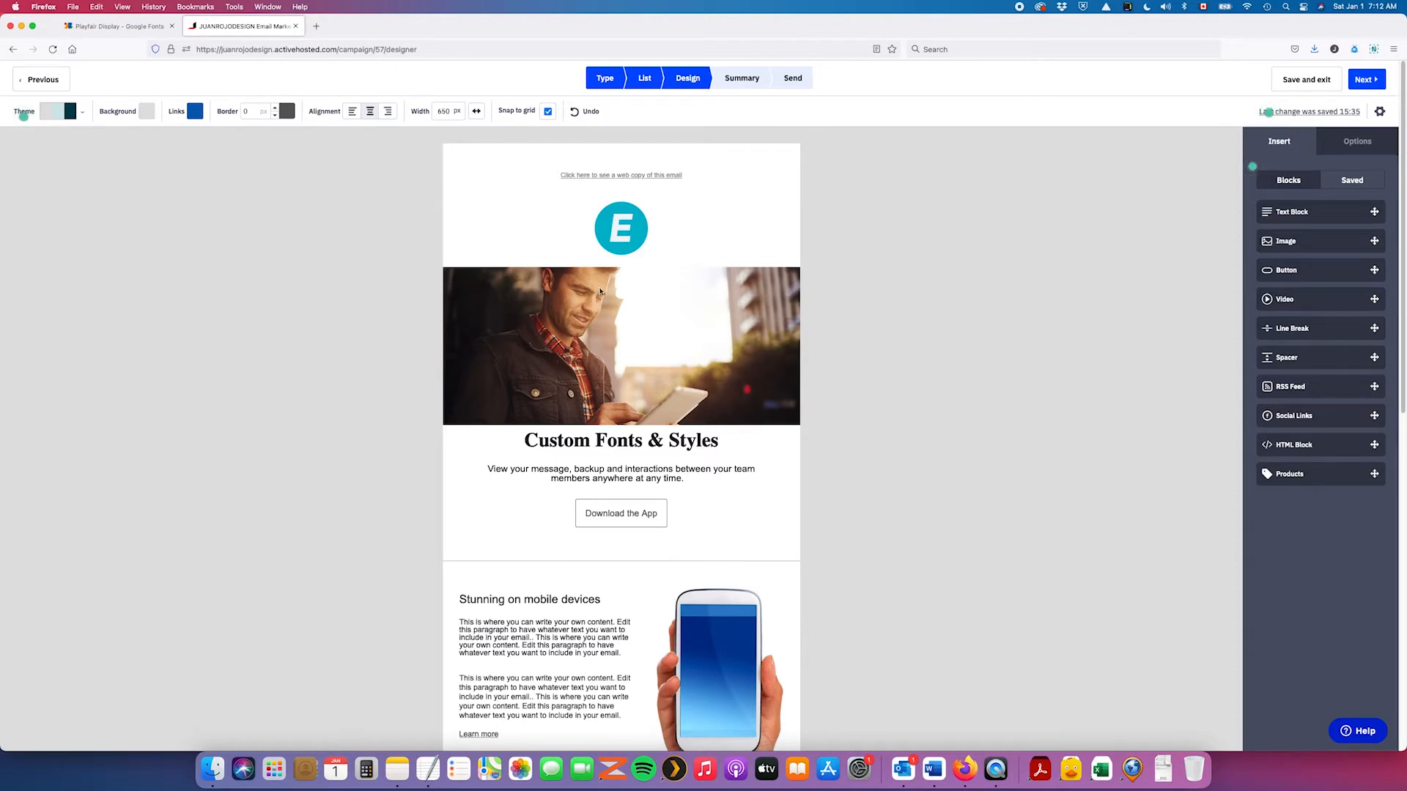
mouse_move(965, 418)
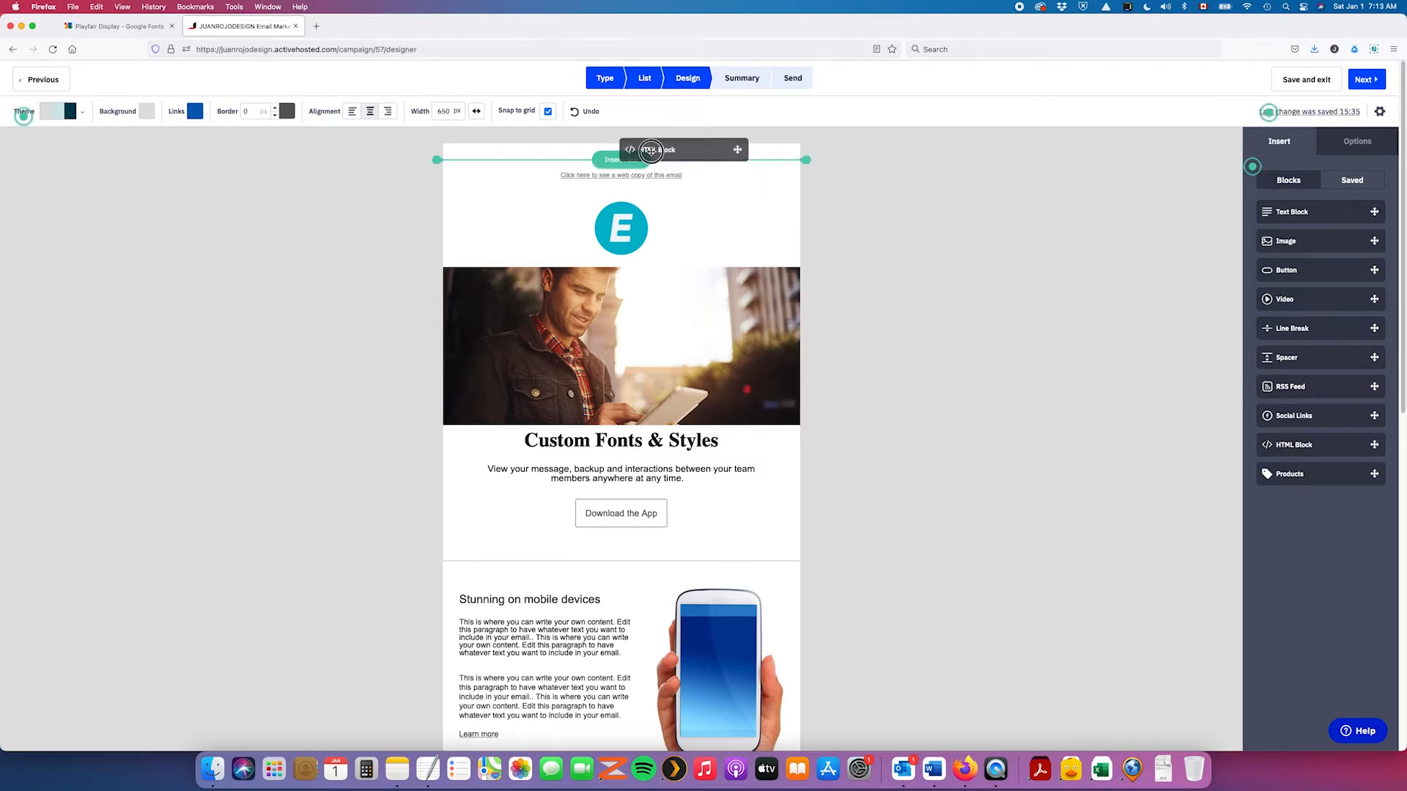
Place an HTML block at the email top and paste the Playfair Display link and weight-700 heading CSS into it.
left_click(737, 150)
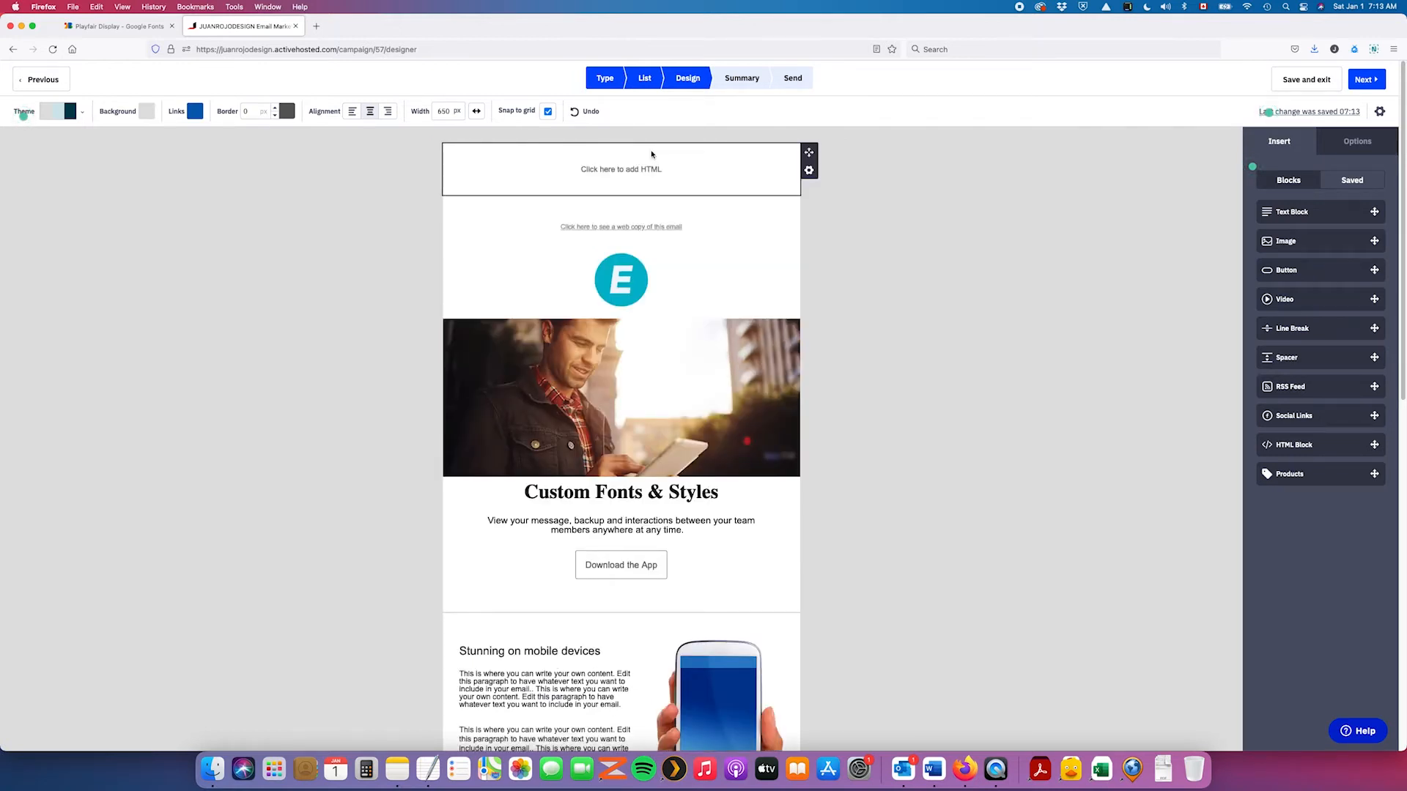
left_click(622, 204)
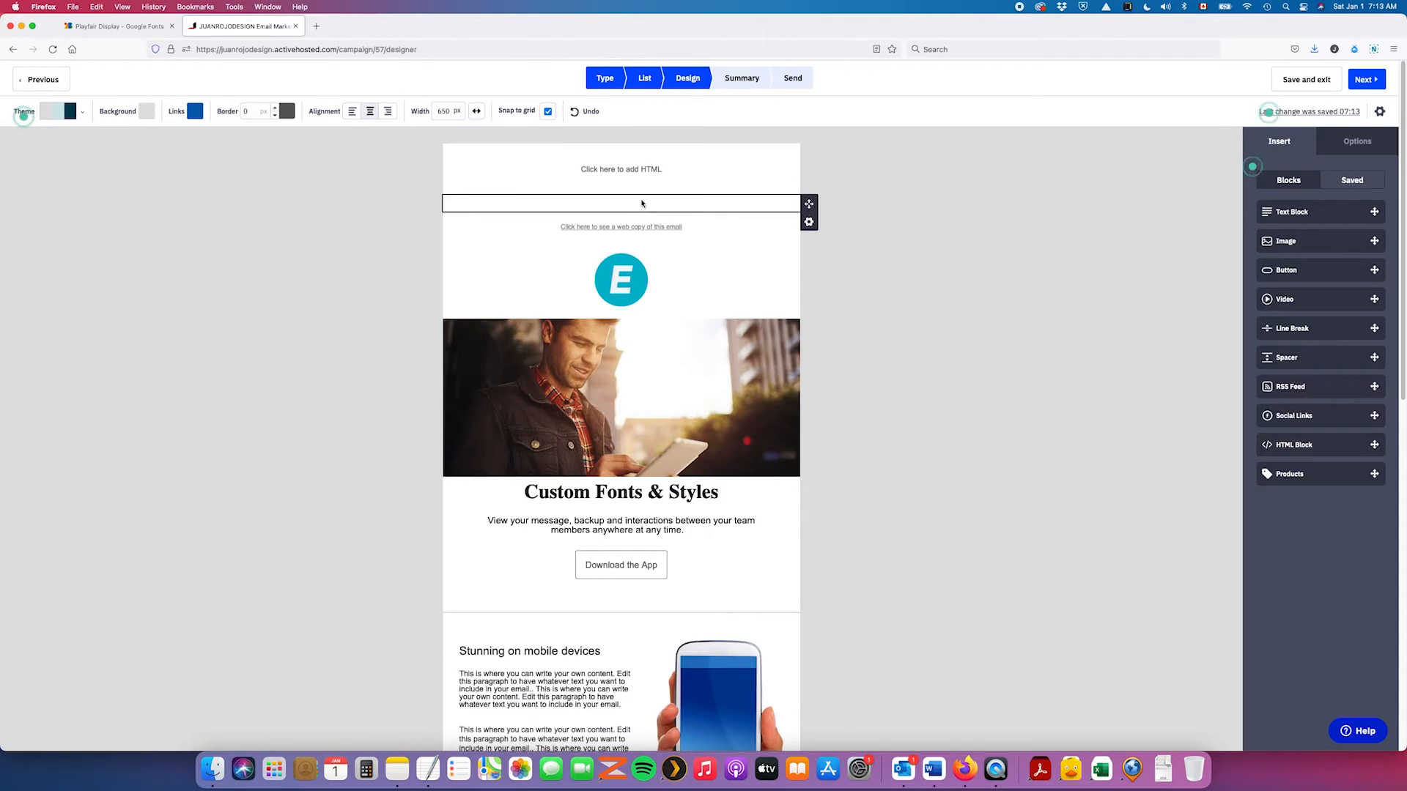
mouse_move(640, 207)
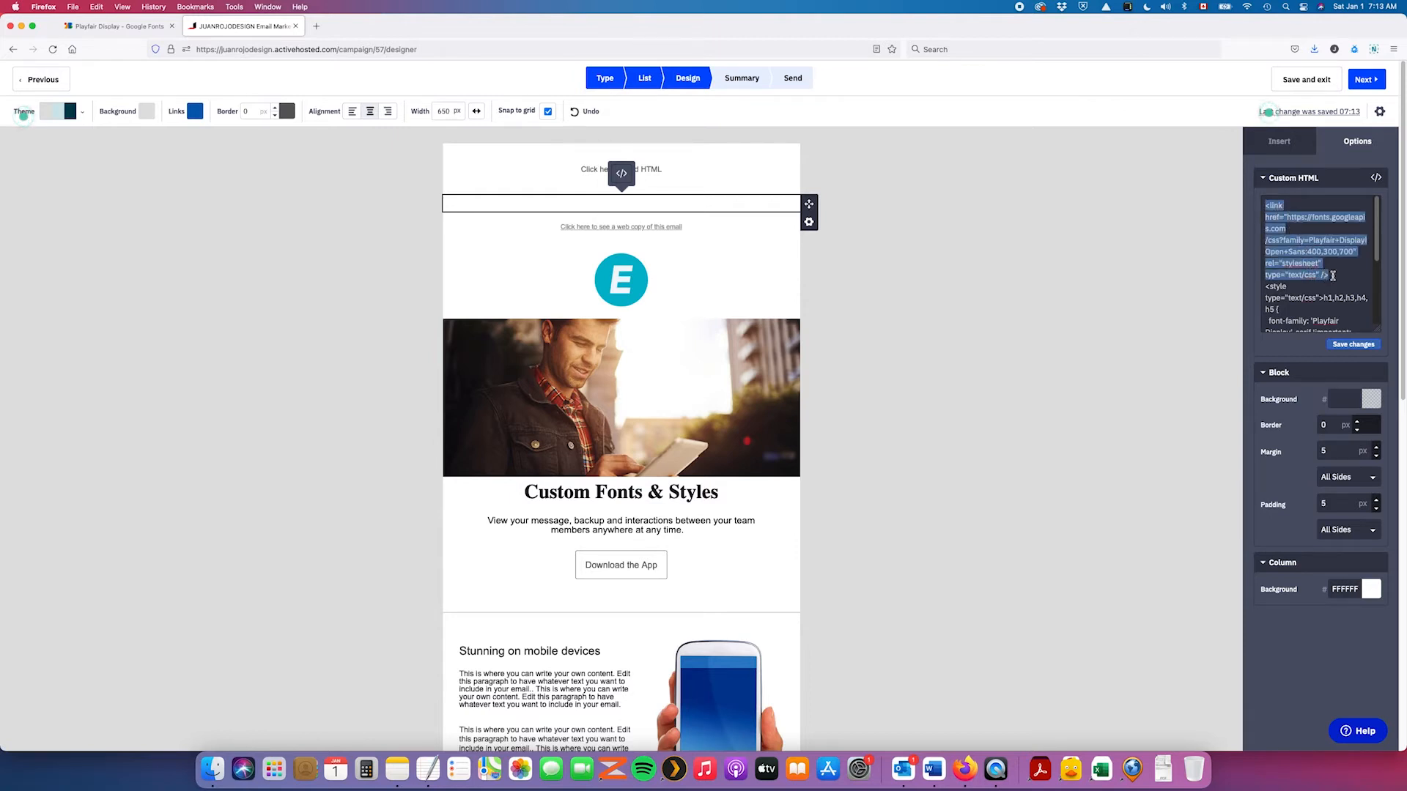
scroll("down", 3)
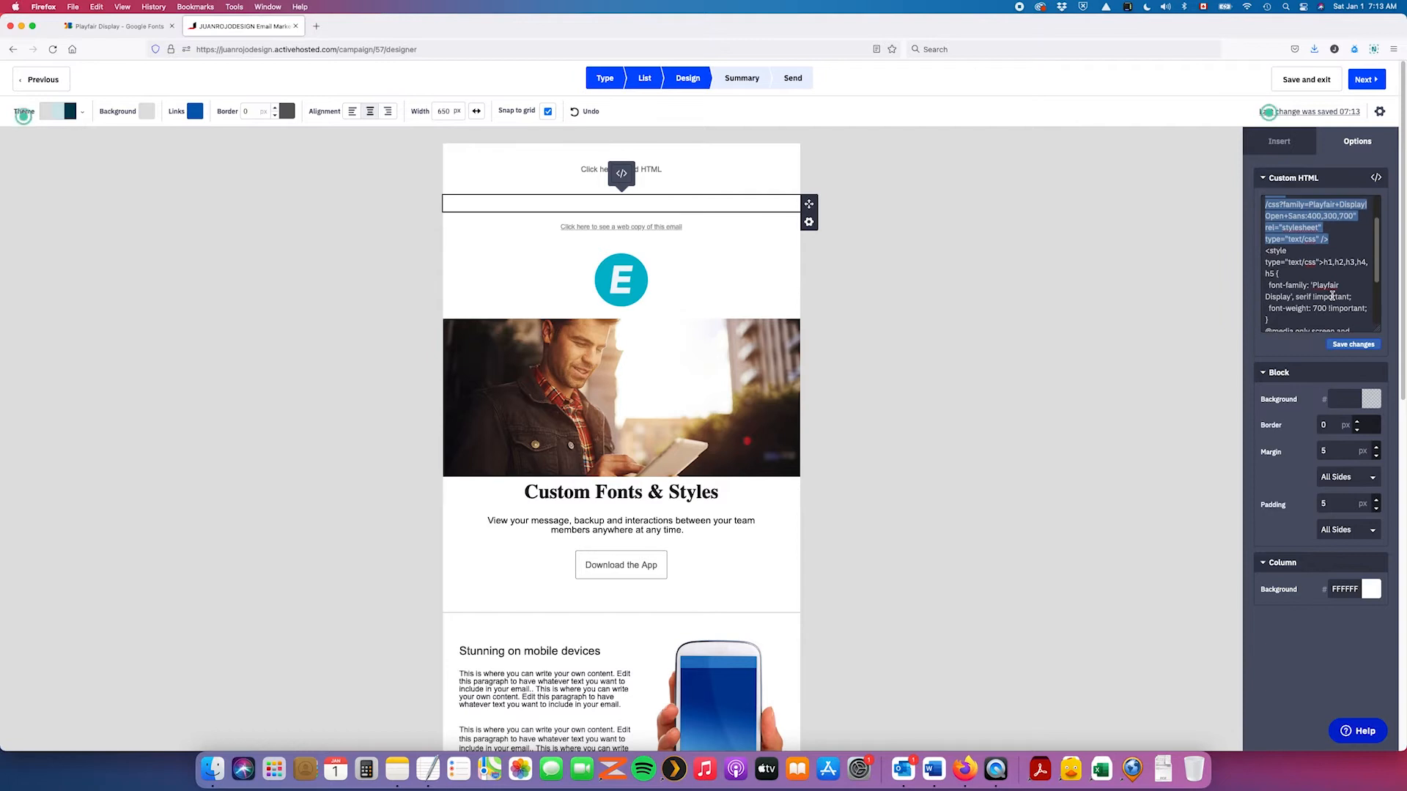
scroll("down", 3)
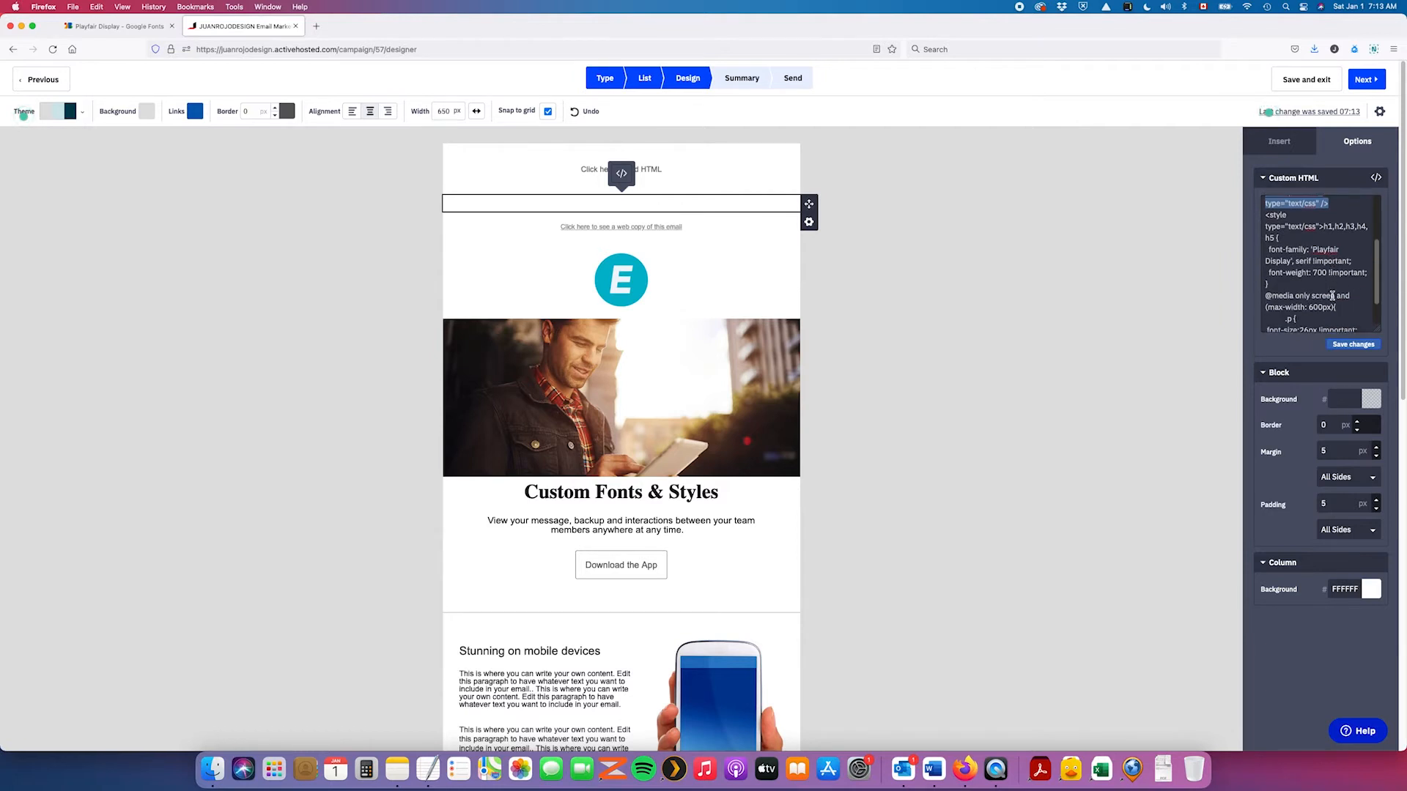
scroll("down", 3)
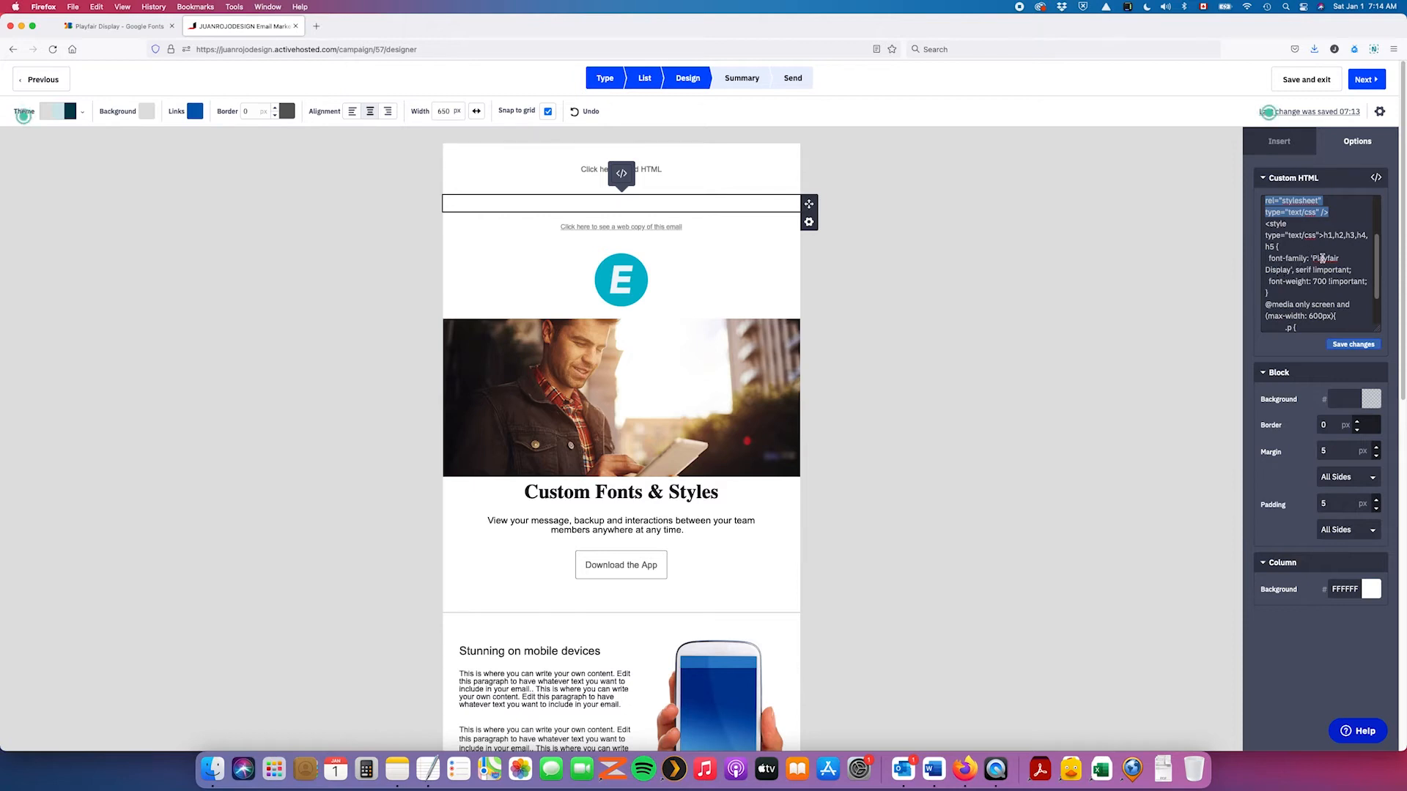
mouse_move(1325, 258)
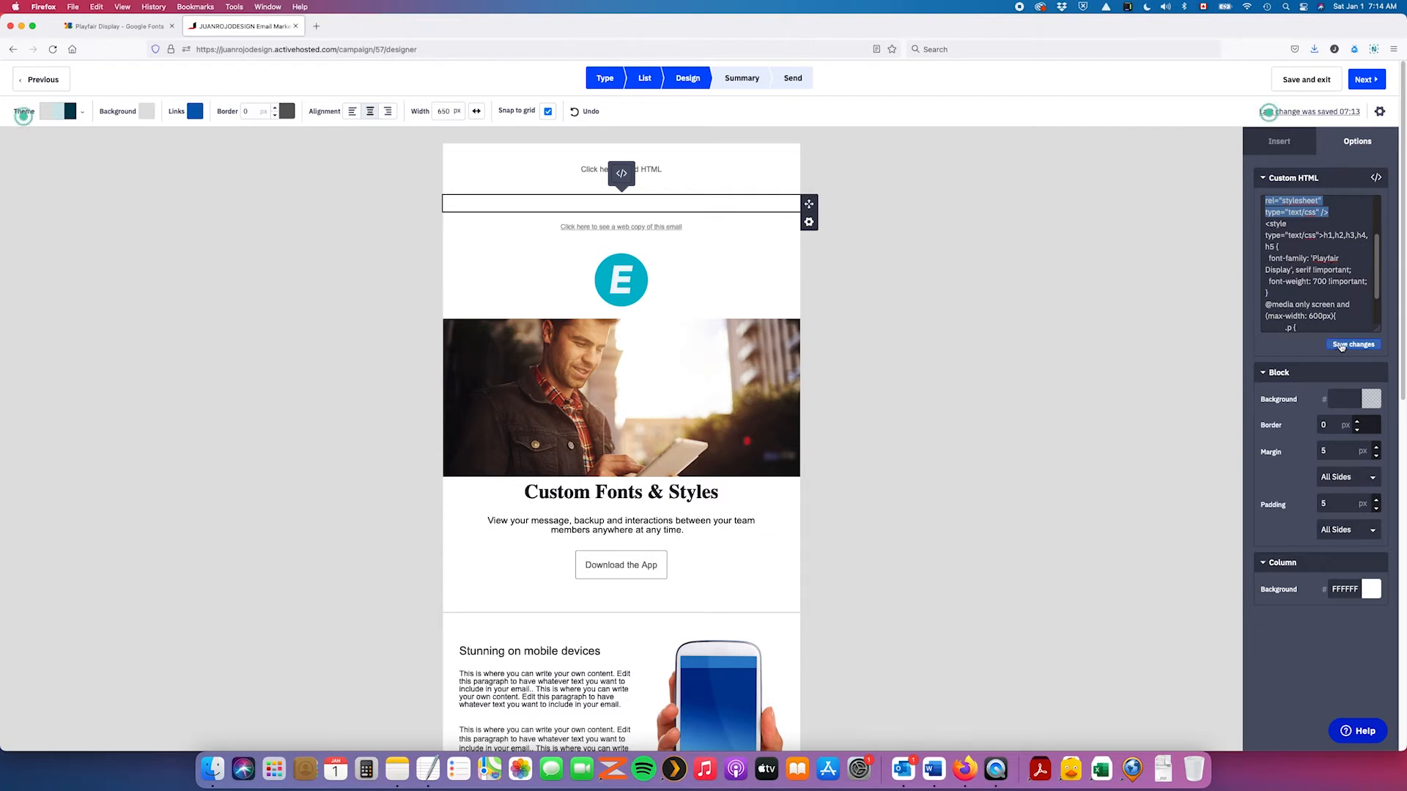
Save the font CSS block, then delete the leftover empty HTML block and select the heading.
left_click(1353, 345)
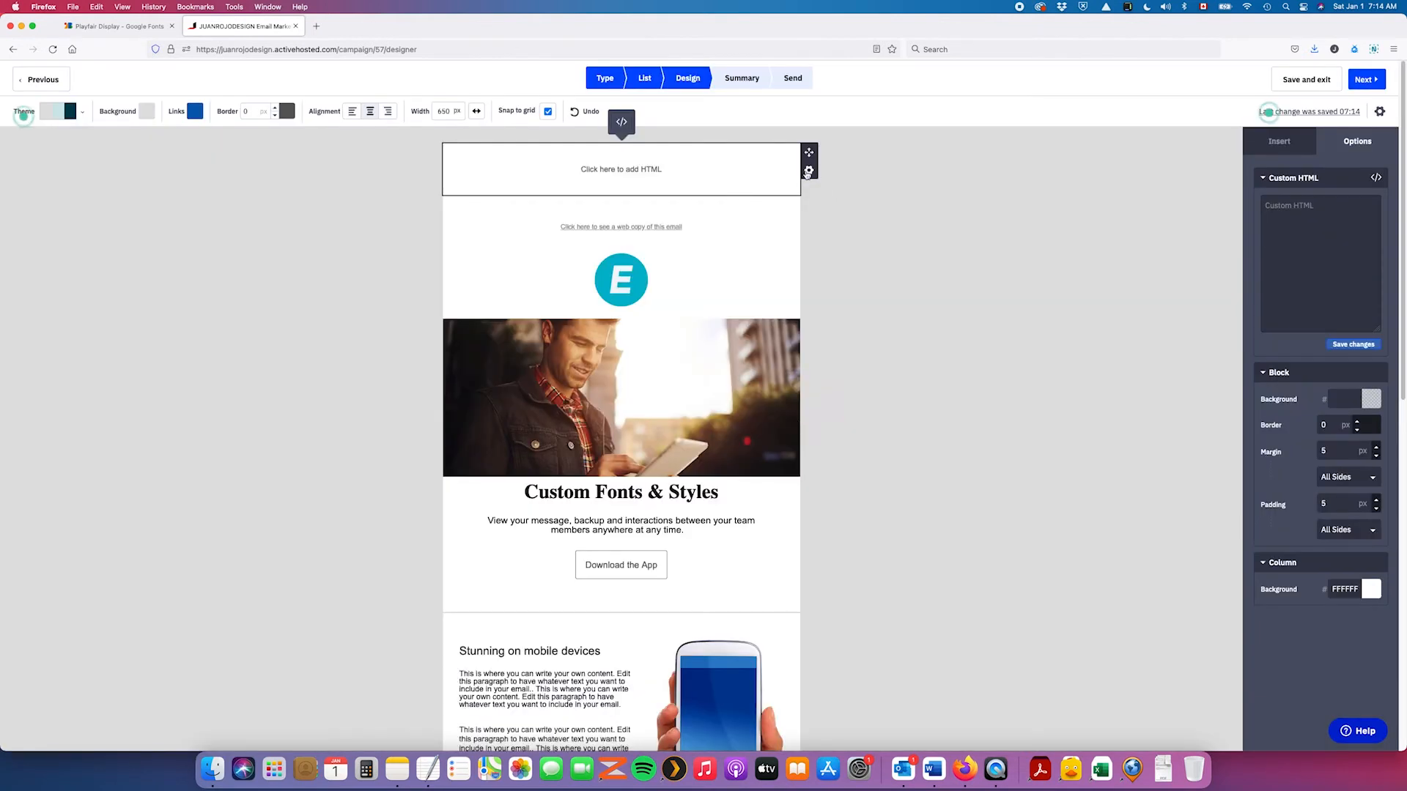
left_click(809, 170)
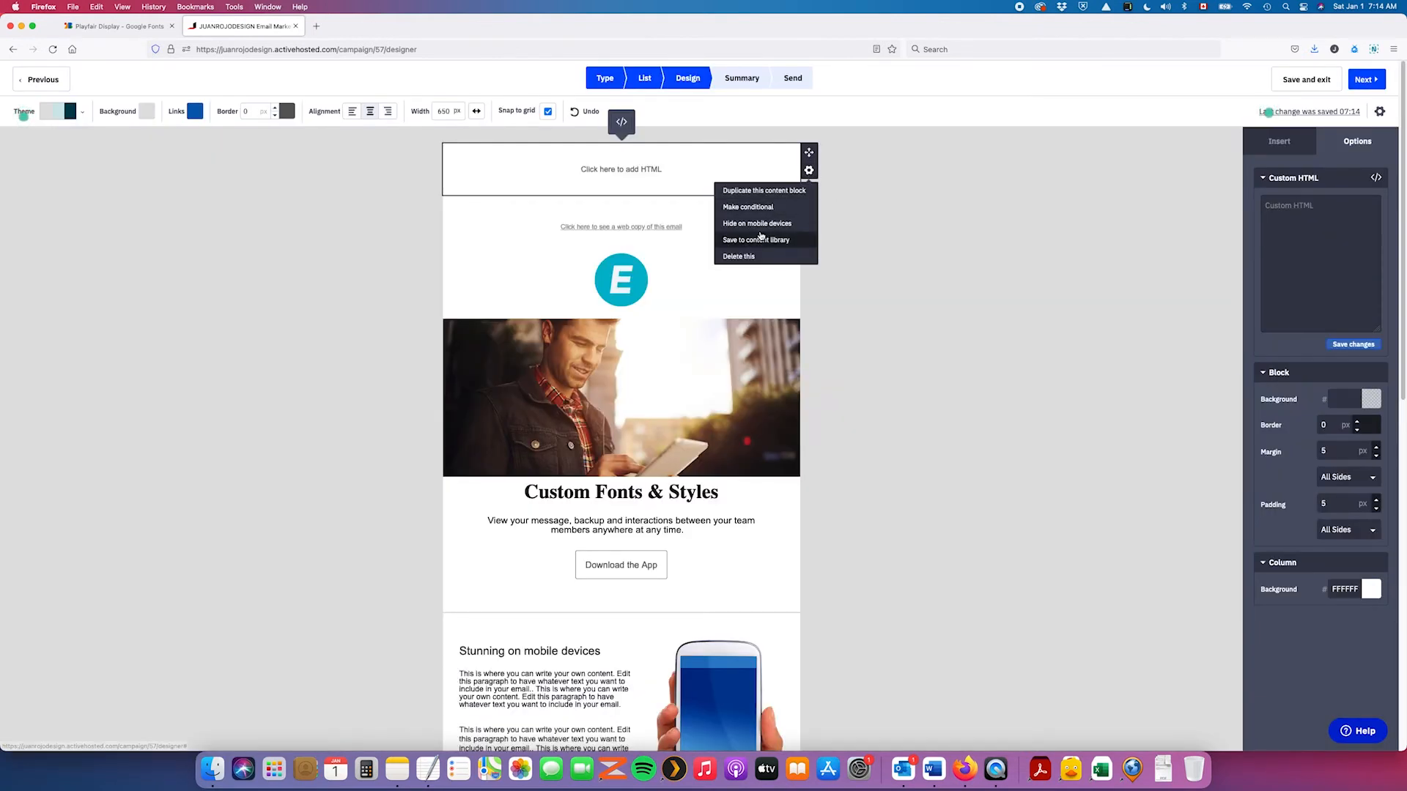
left_click(738, 255)
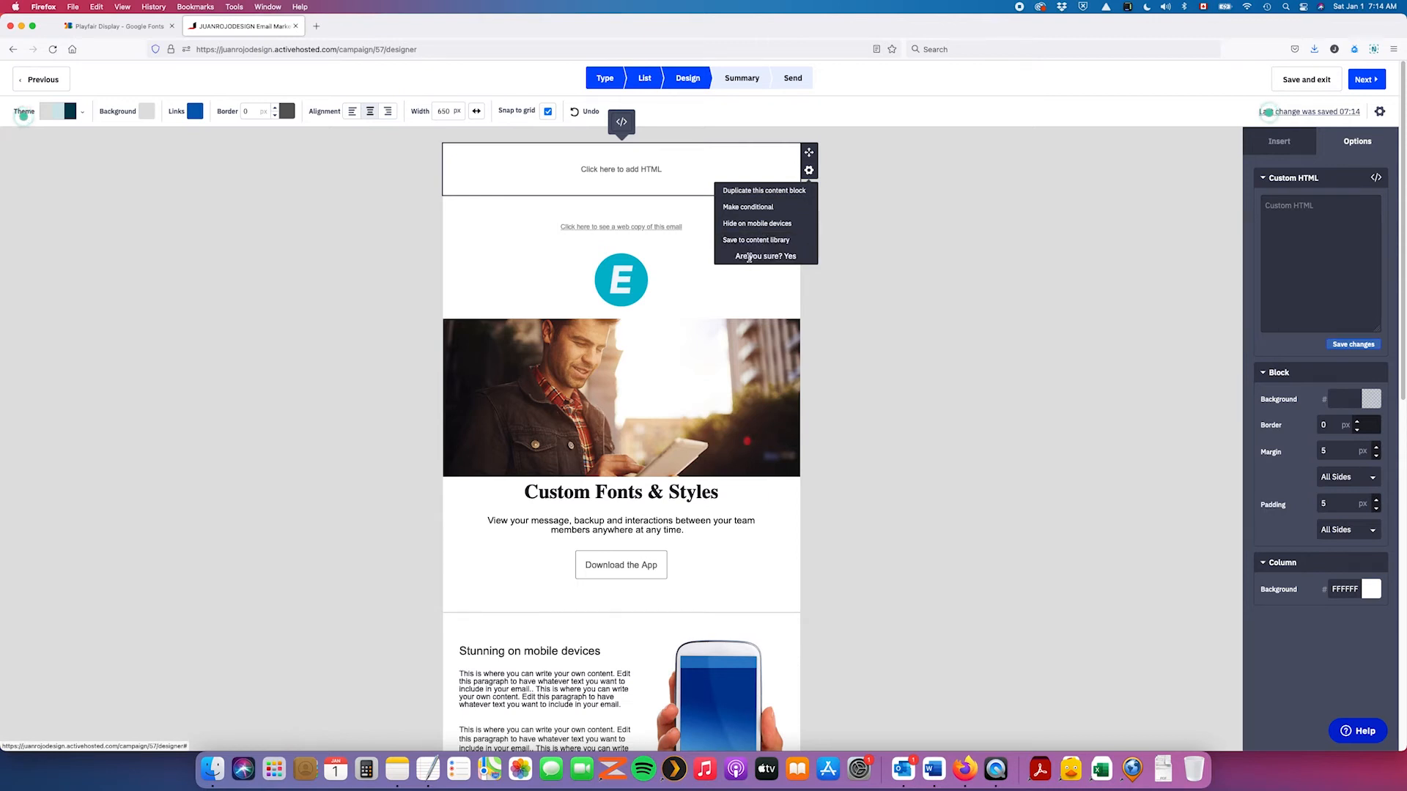
left_click(776, 255)
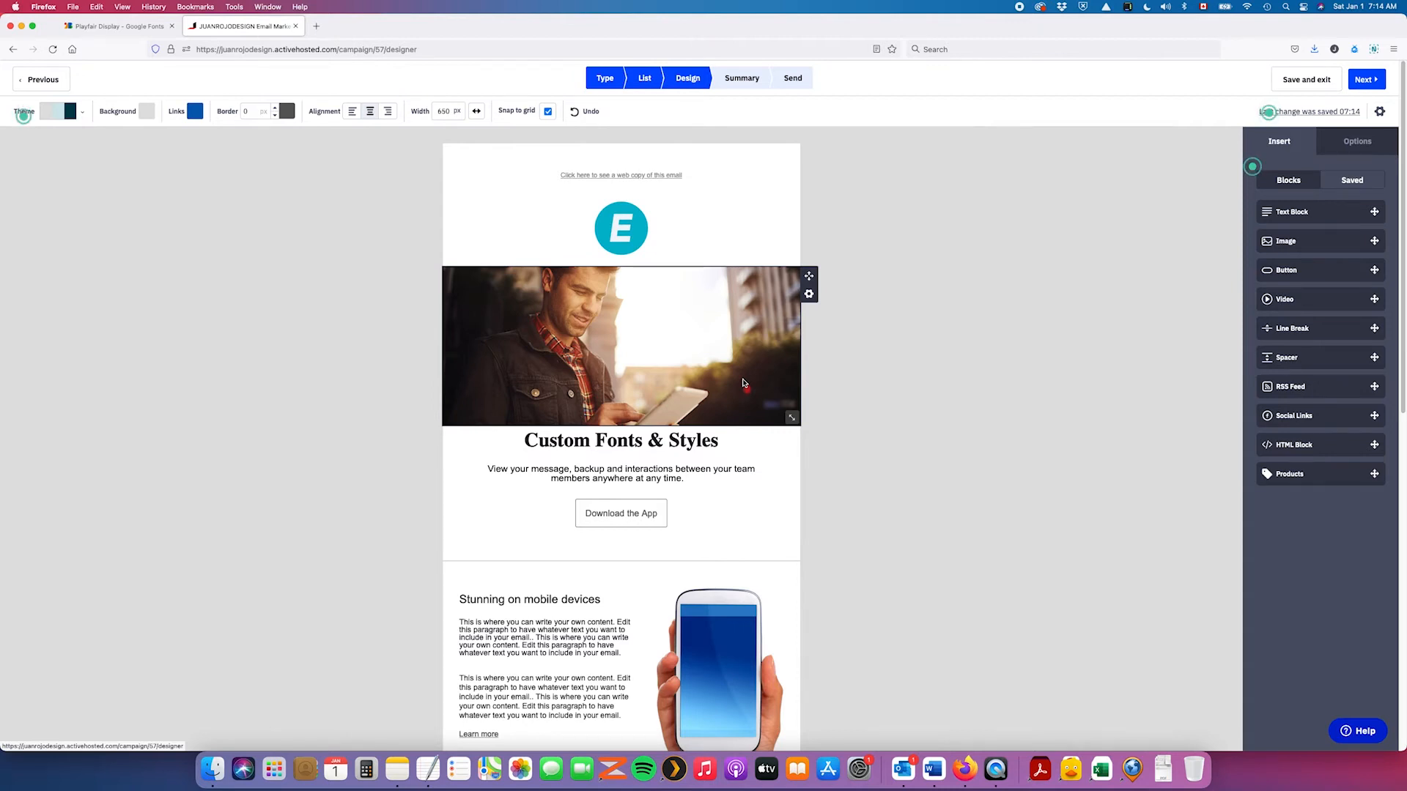
left_click(620, 441)
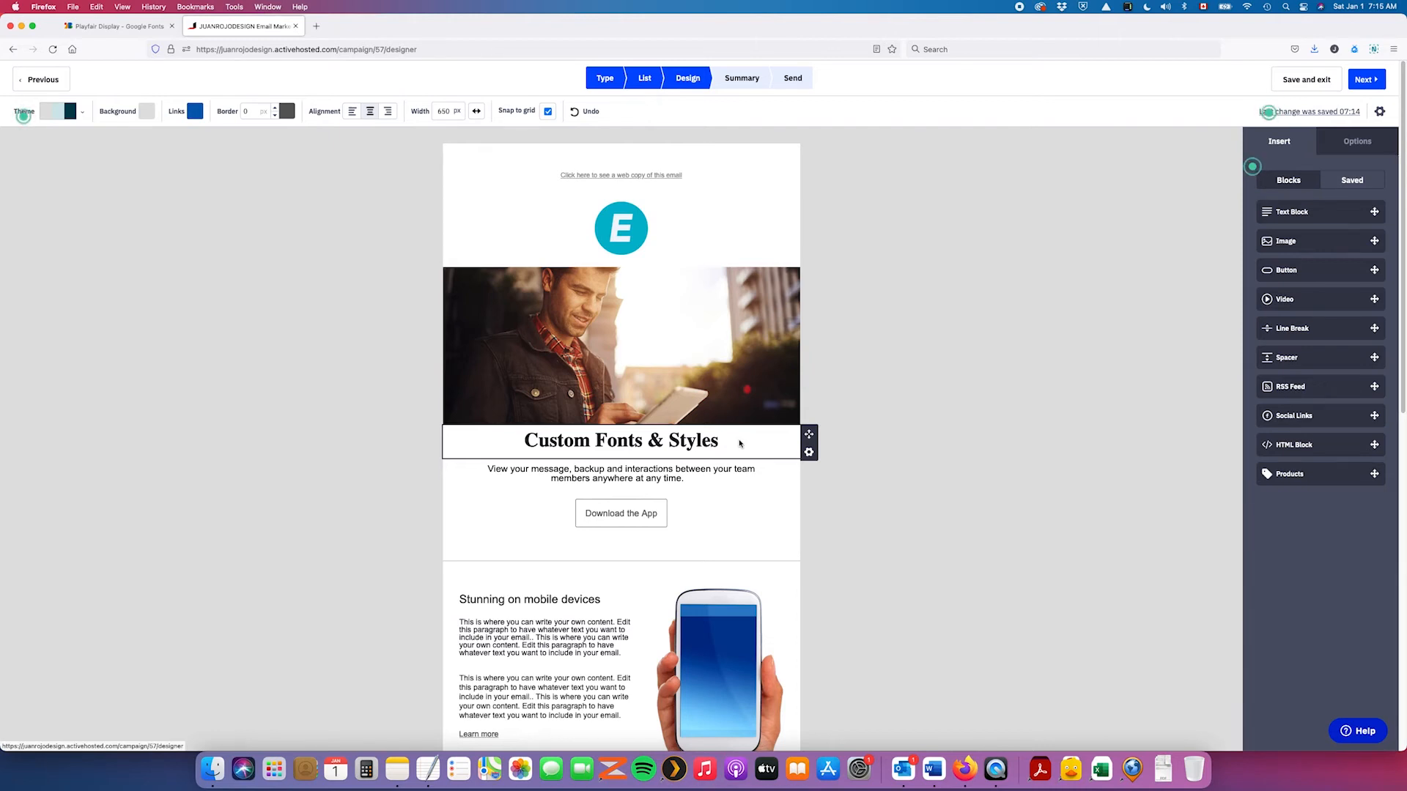
mouse_move(690, 357)
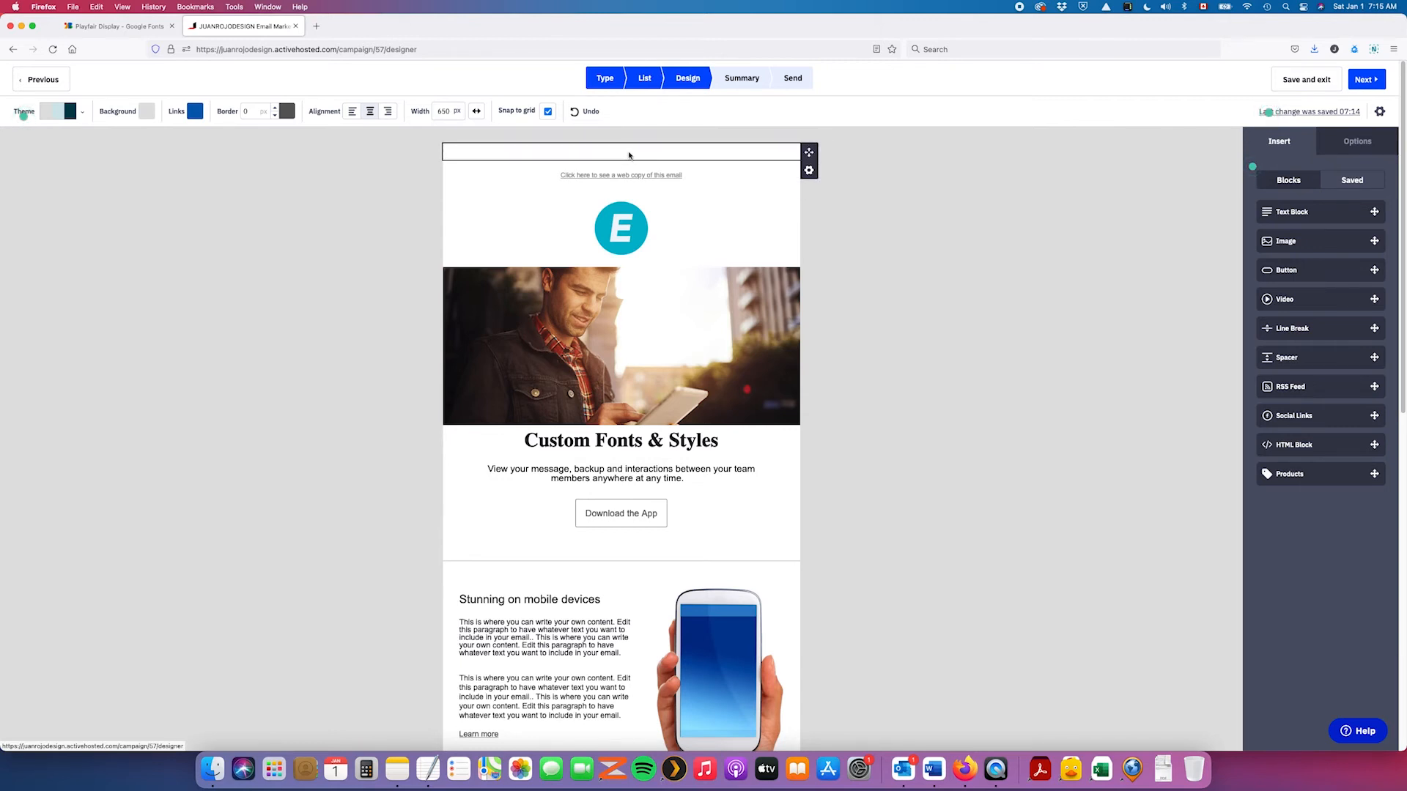
Add an HTML block under the heading and view its centred 36px Playfair Display h2 'Custom Fonts & Styles' code.
left_click(620, 228)
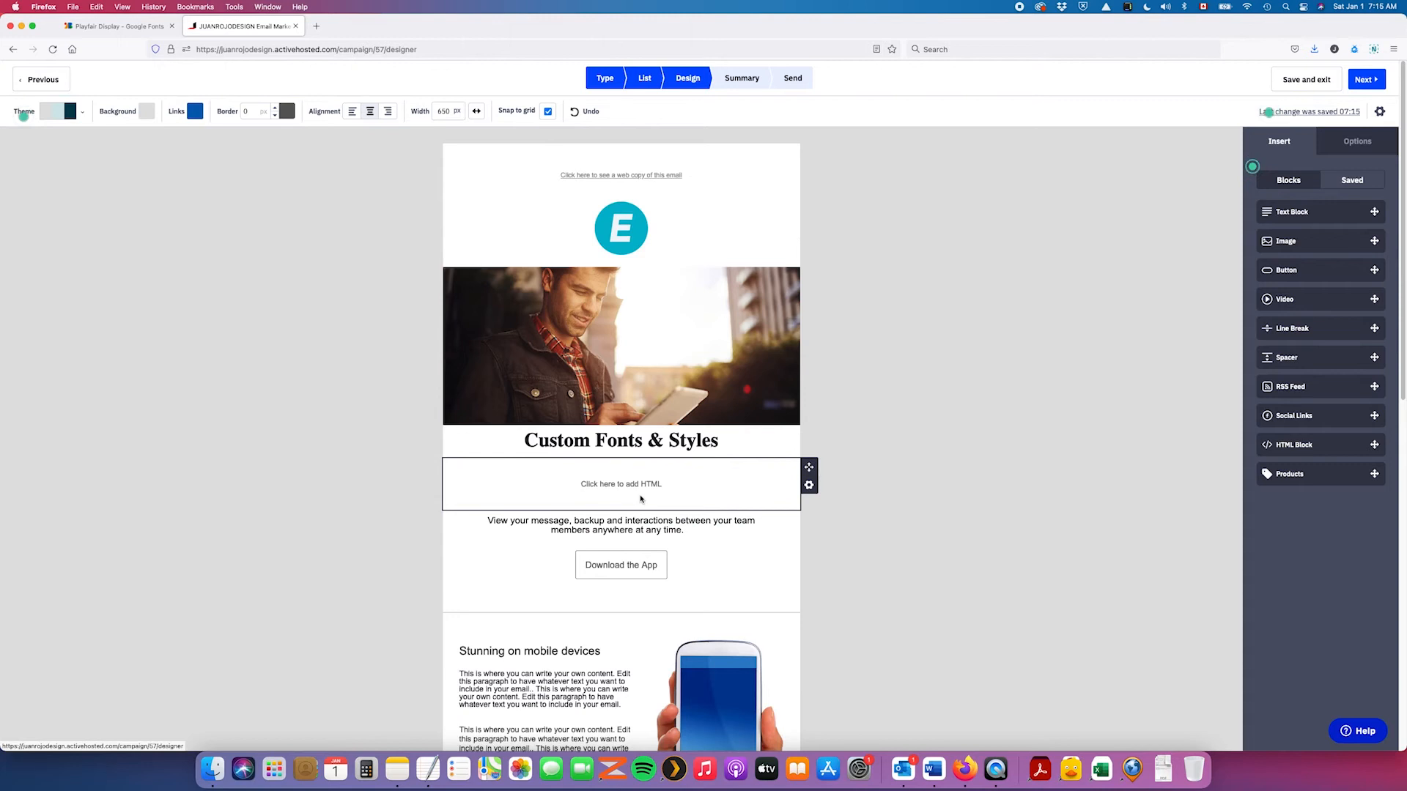
left_click(622, 441)
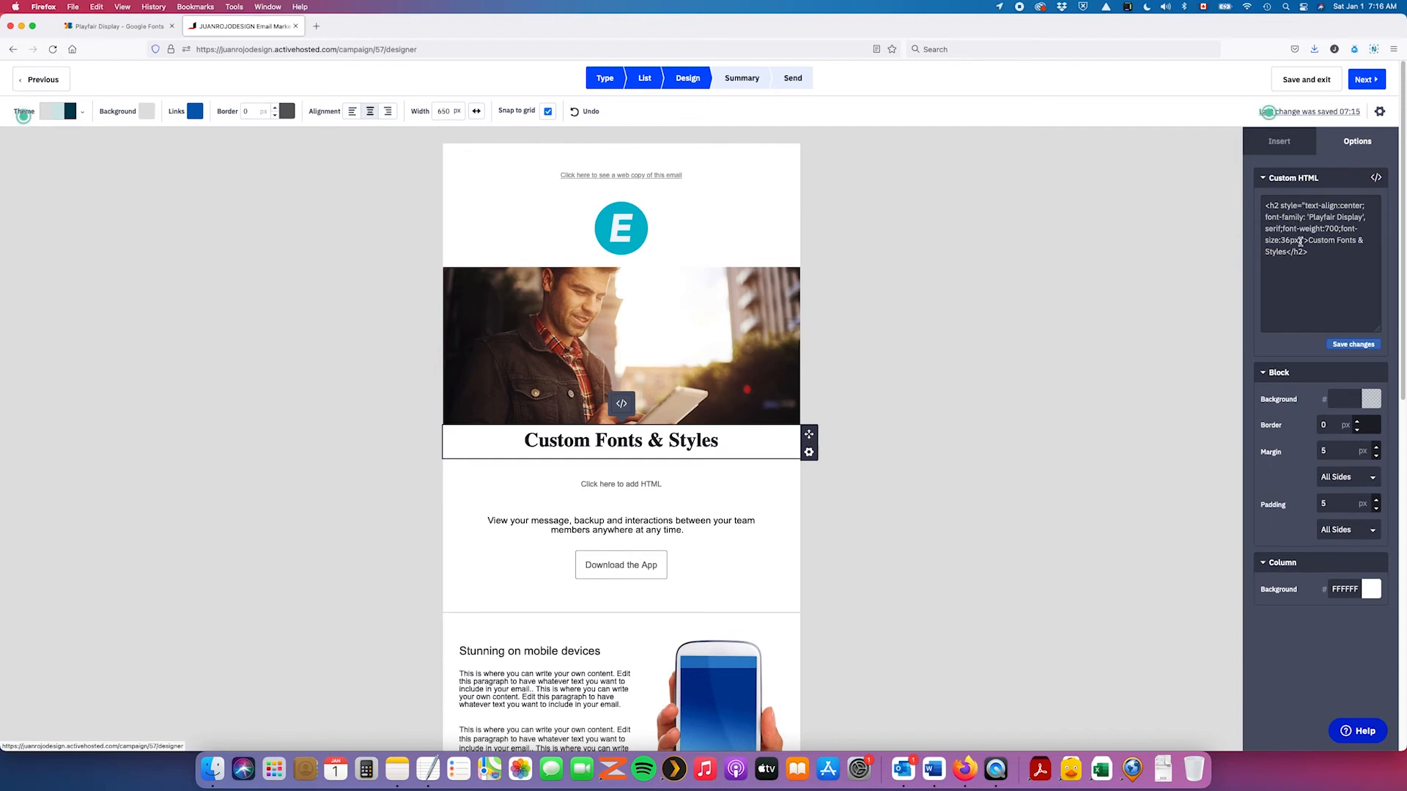
mouse_move(649, 466)
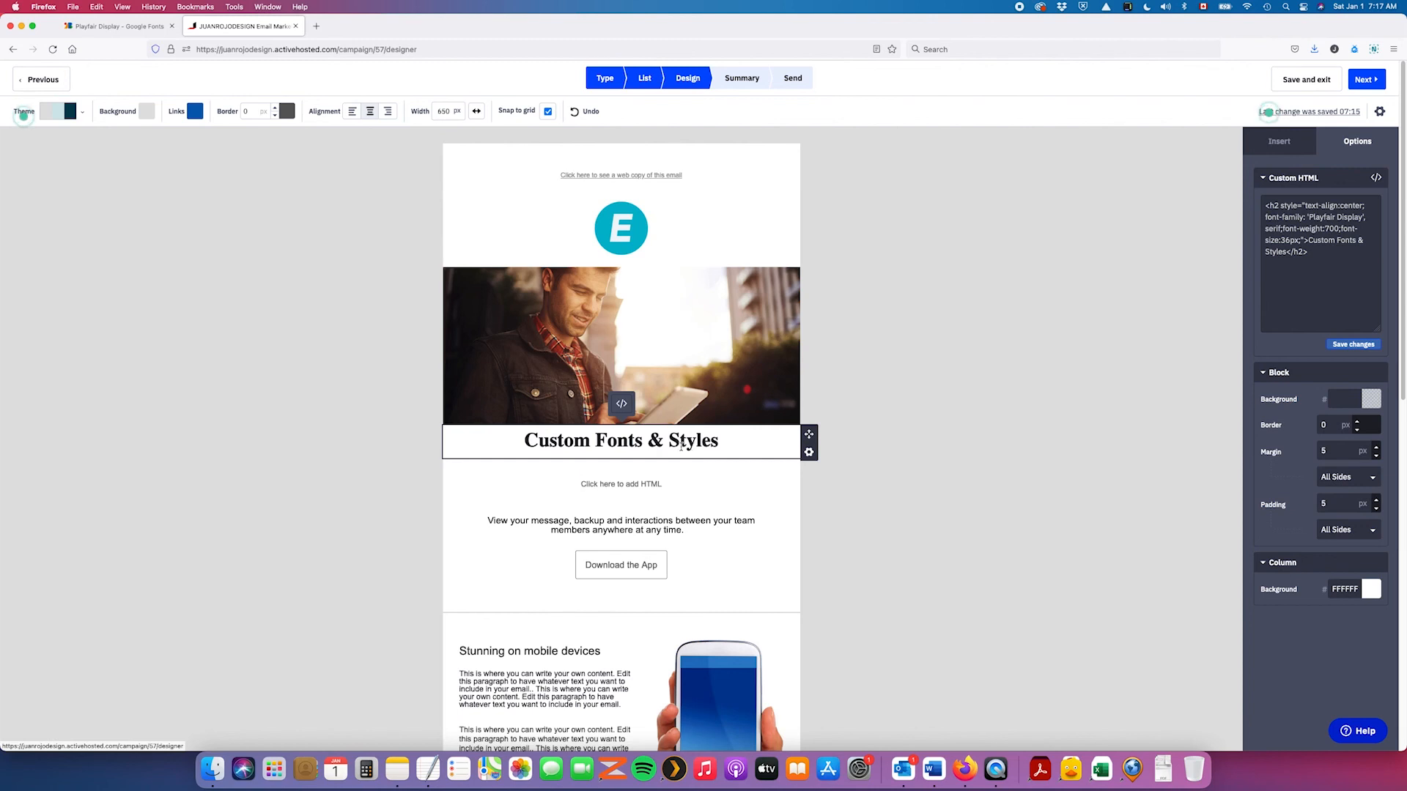
mouse_move(698, 503)
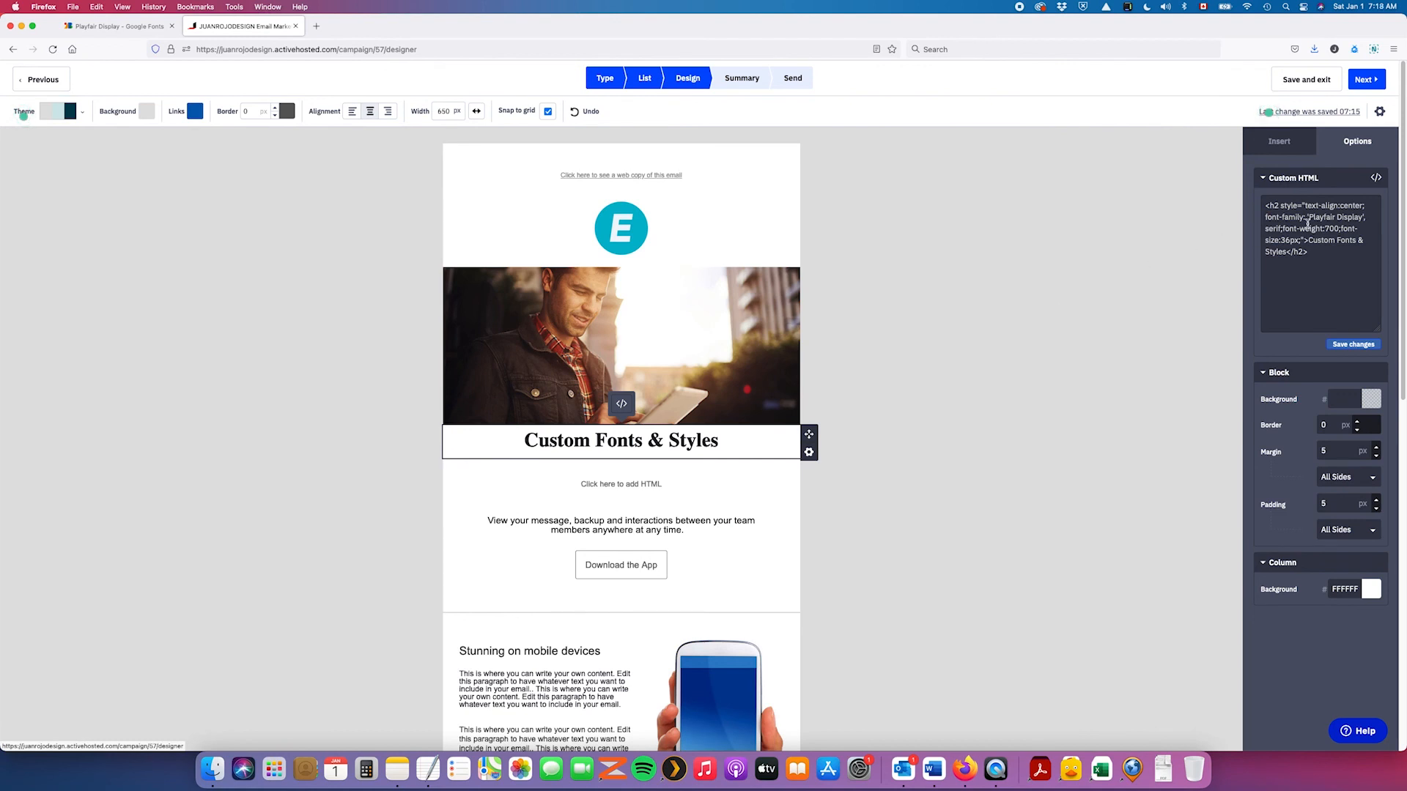
mouse_move(1031, 356)
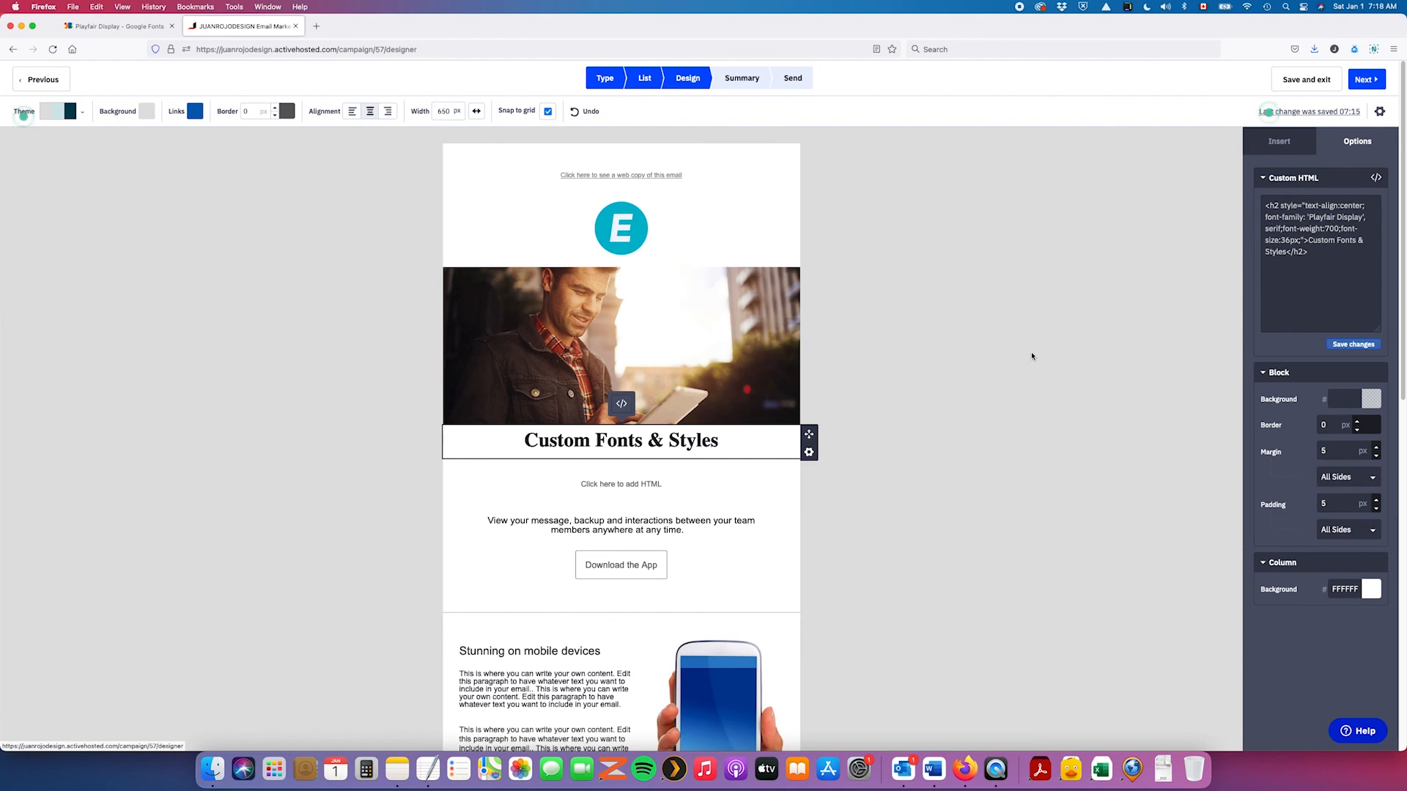
mouse_move(1038, 184)
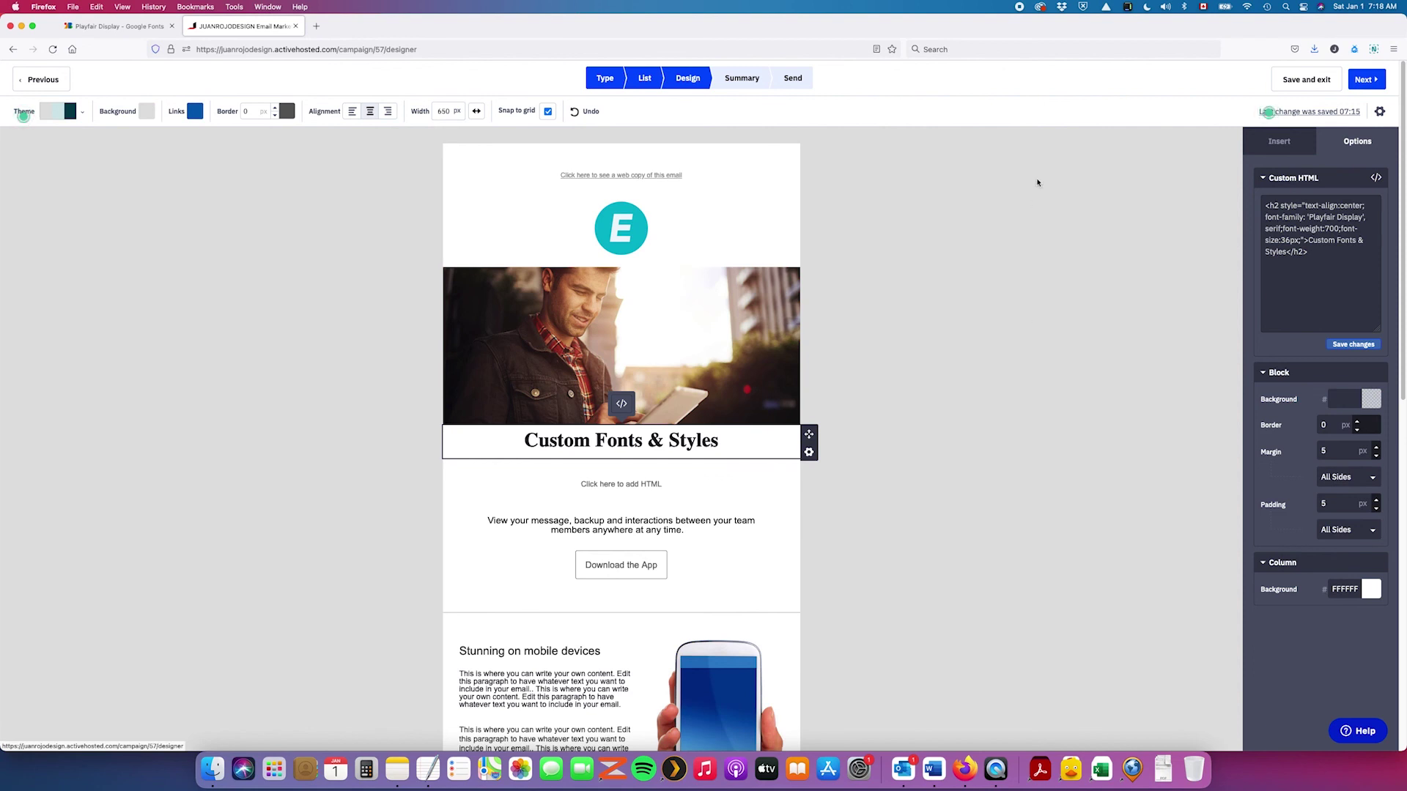